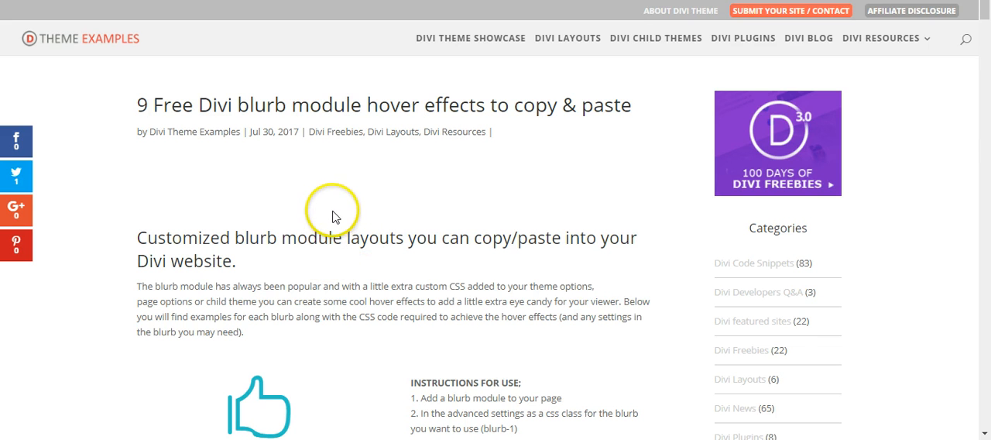
{"action": "mouse_move", "coordinate": [317, 104]}
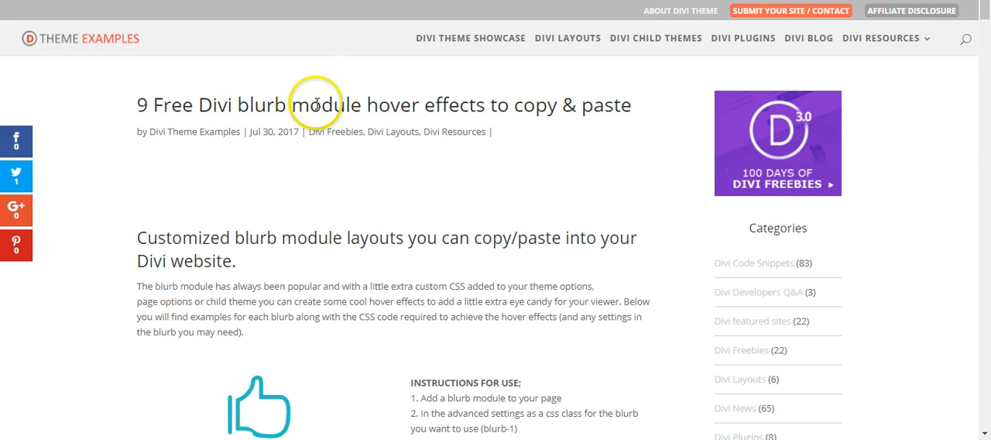
{"action": "mouse_move", "coordinate": [360, 105]}
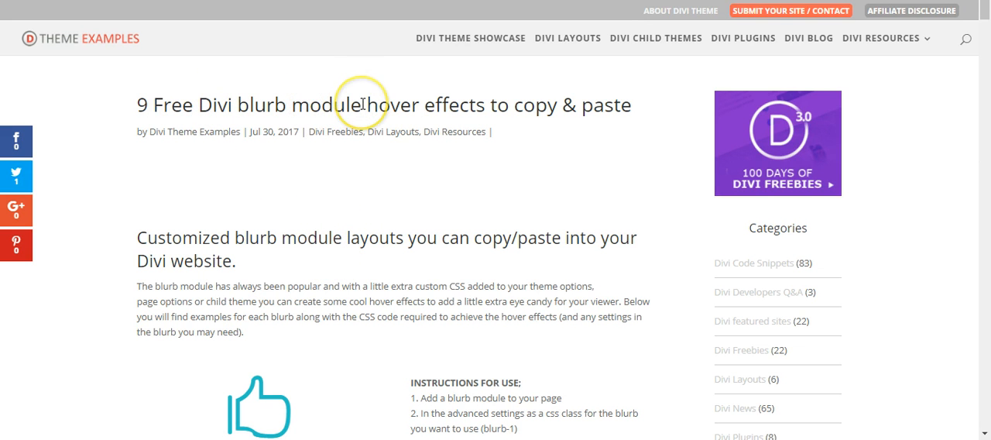
Step: Scroll the blurb hover effects article down to the default blurb and Instructions for Use
{"action": "scroll", "scroll_direction": "down", "scroll_amount": 3}
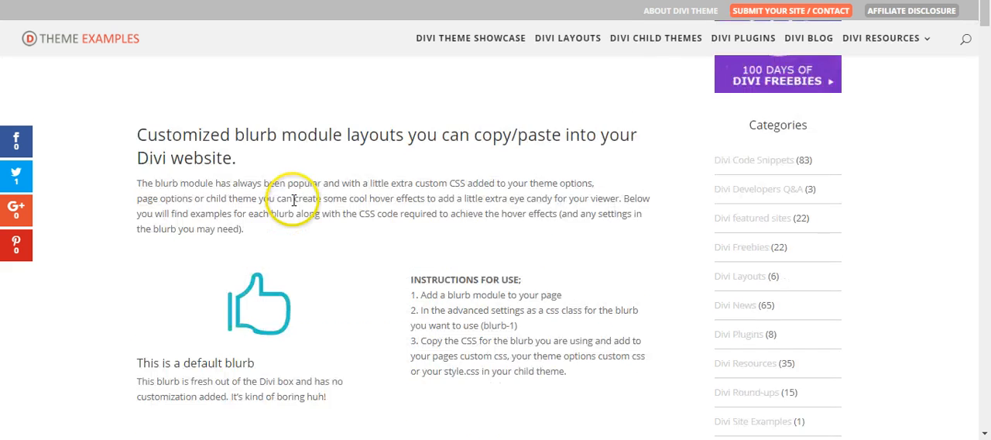
{"action": "scroll", "scroll_direction": "down", "scroll_amount": 3}
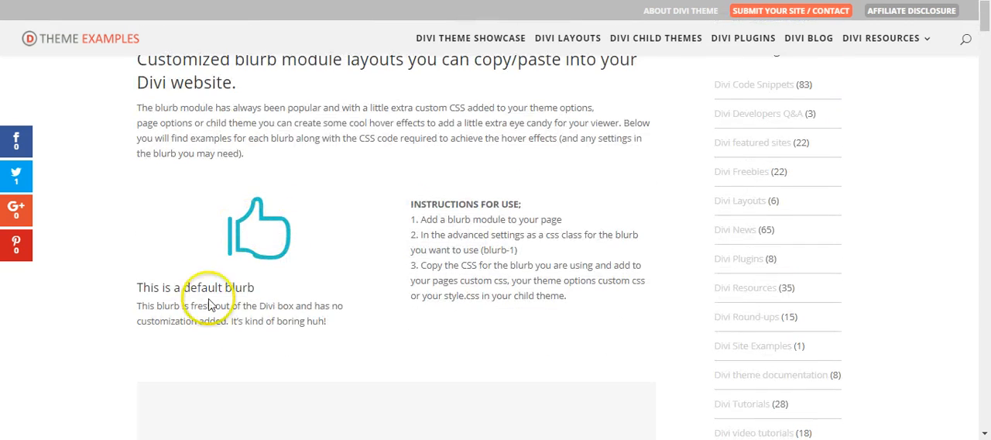
{"action": "mouse_move", "coordinate": [263, 250]}
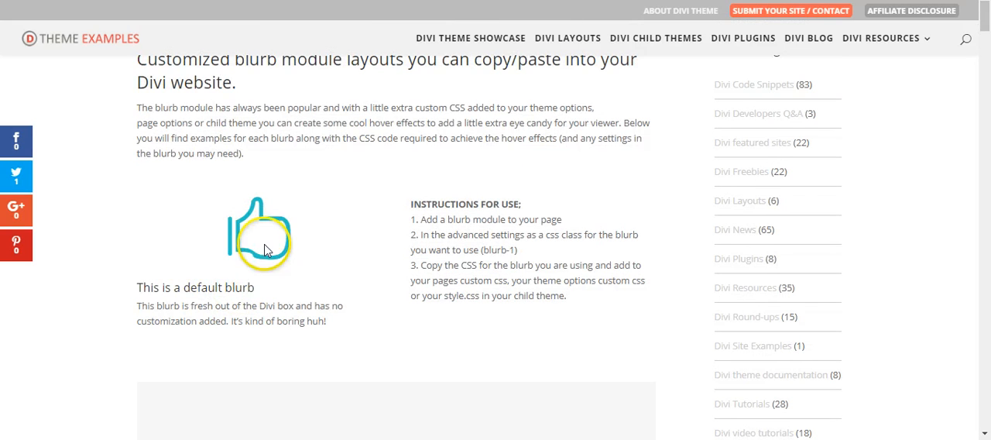
{"action": "scroll", "scroll_direction": "down", "scroll_amount": 3}
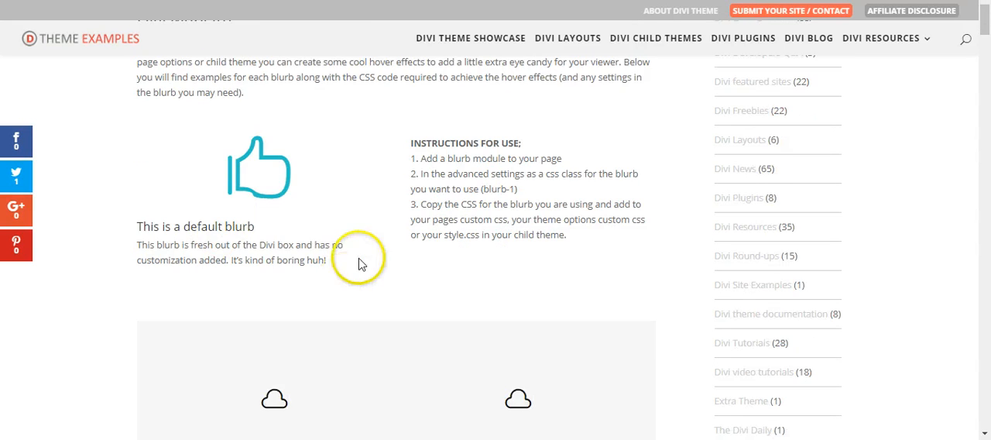
Step: Preview the Divi Blurb 1 lift-and-shadow effect and scroll to its CSS code box
{"action": "scroll", "scroll_direction": "down", "scroll_amount": 3}
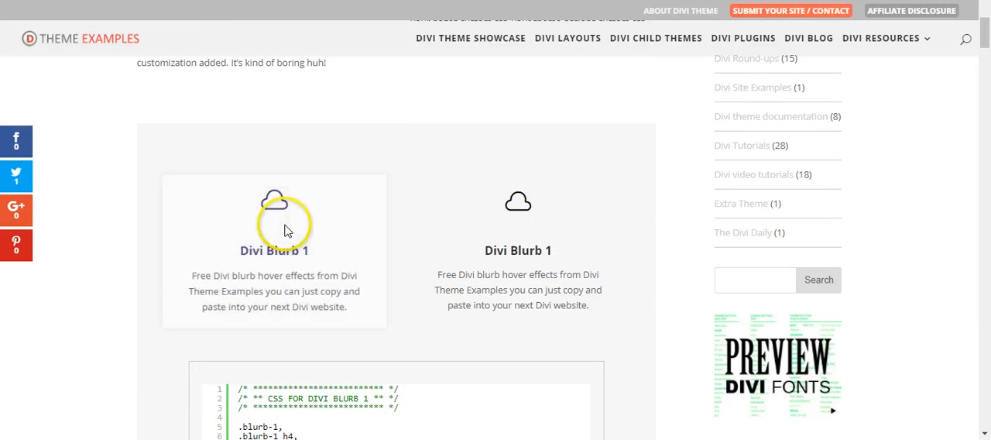
{"action": "mouse_move", "coordinate": [518, 224]}
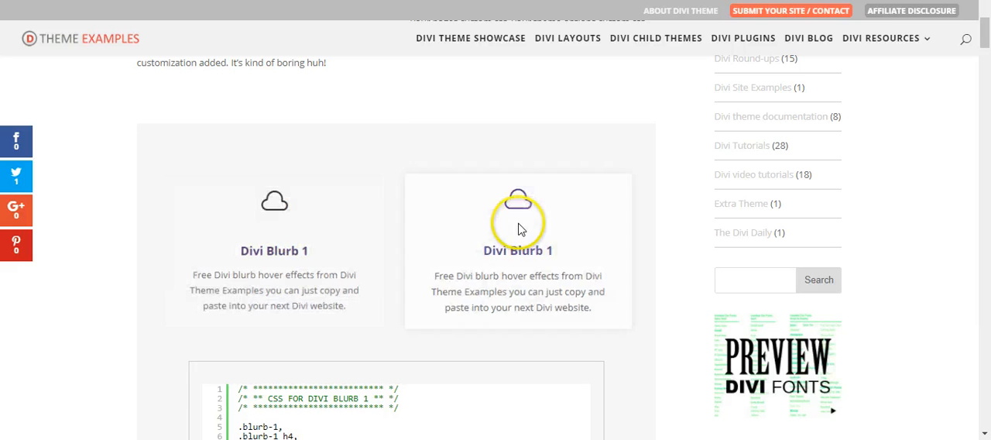
{"action": "mouse_move", "coordinate": [426, 232]}
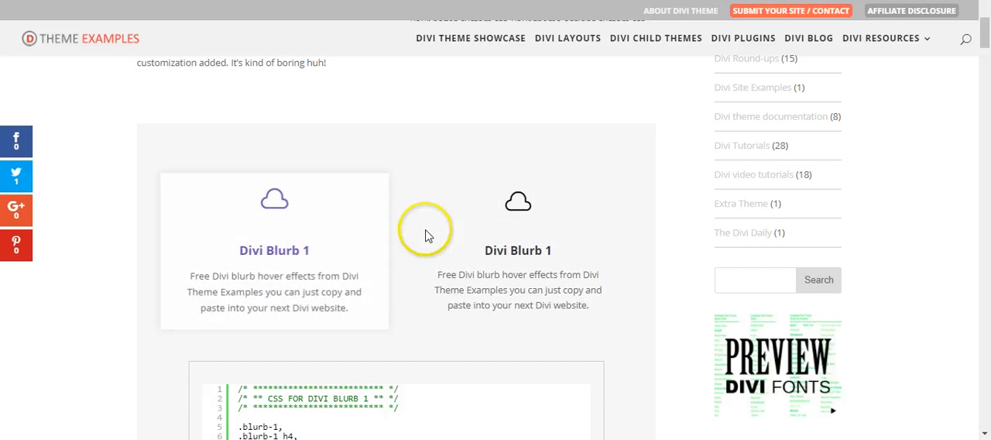
{"action": "mouse_move", "coordinate": [336, 222]}
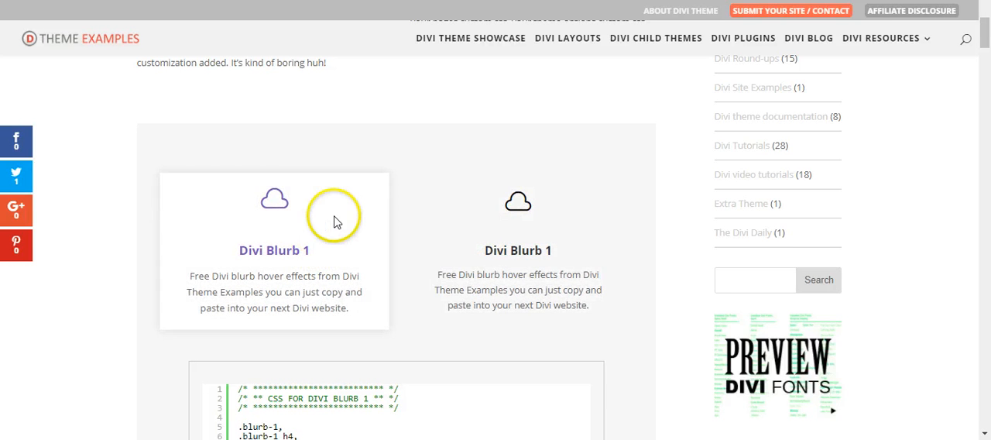
{"action": "mouse_move", "coordinate": [363, 203]}
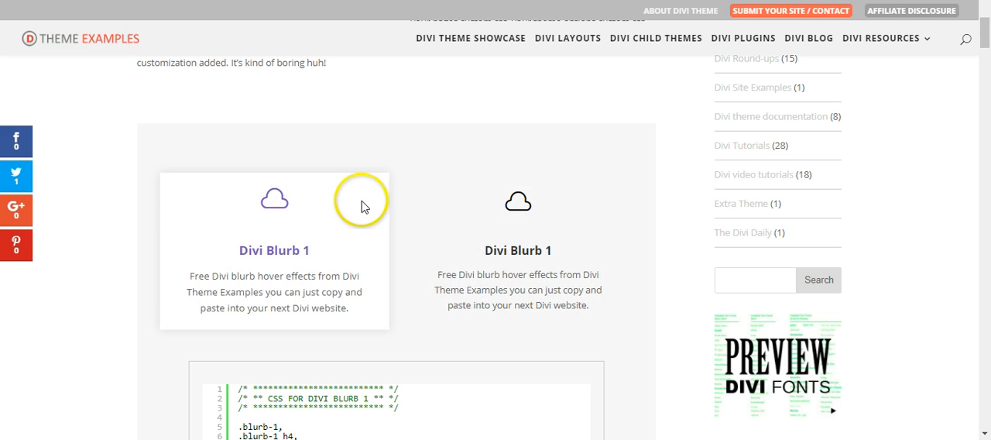
{"action": "mouse_move", "coordinate": [290, 244]}
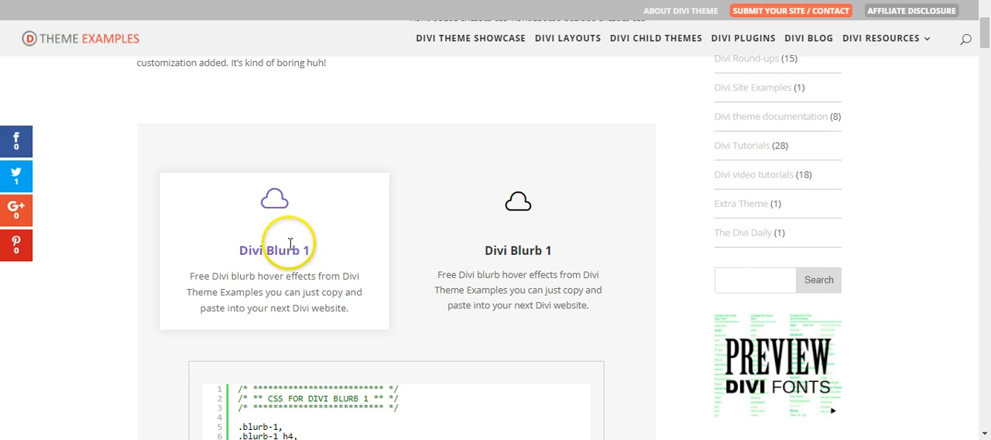
{"action": "mouse_move", "coordinate": [283, 217]}
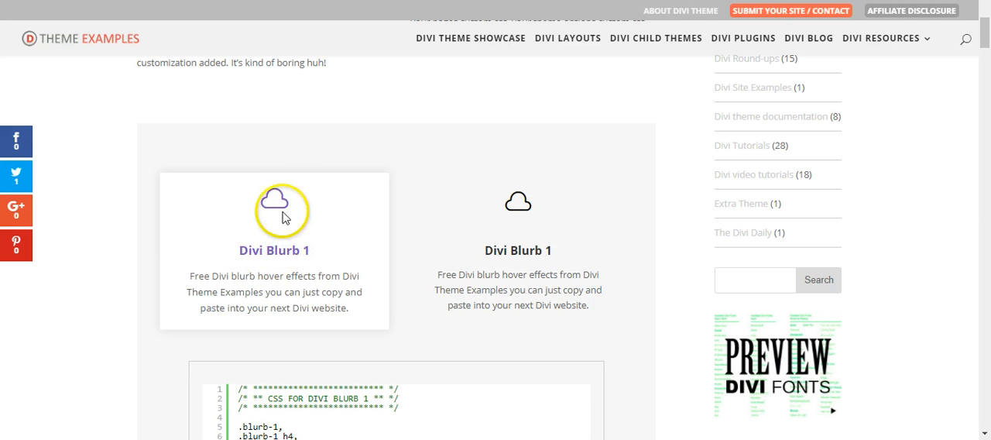
{"action": "mouse_move", "coordinate": [428, 211]}
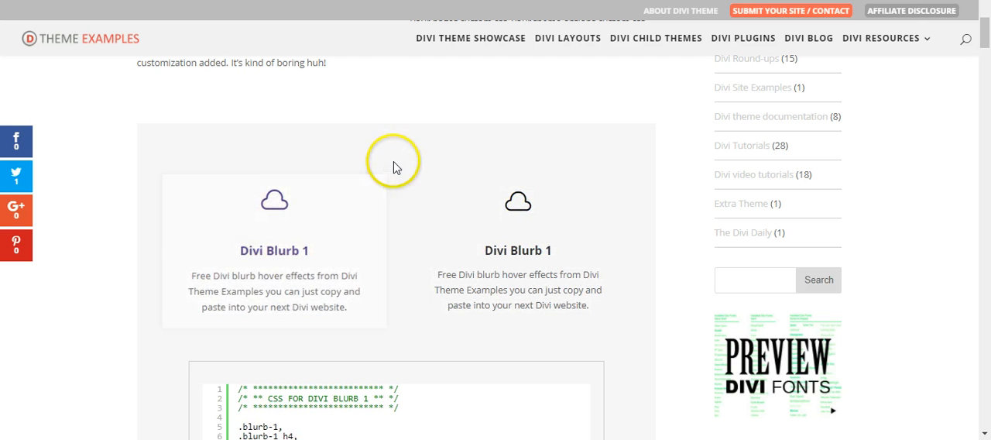
{"action": "scroll", "scroll_direction": "down", "scroll_amount": 3}
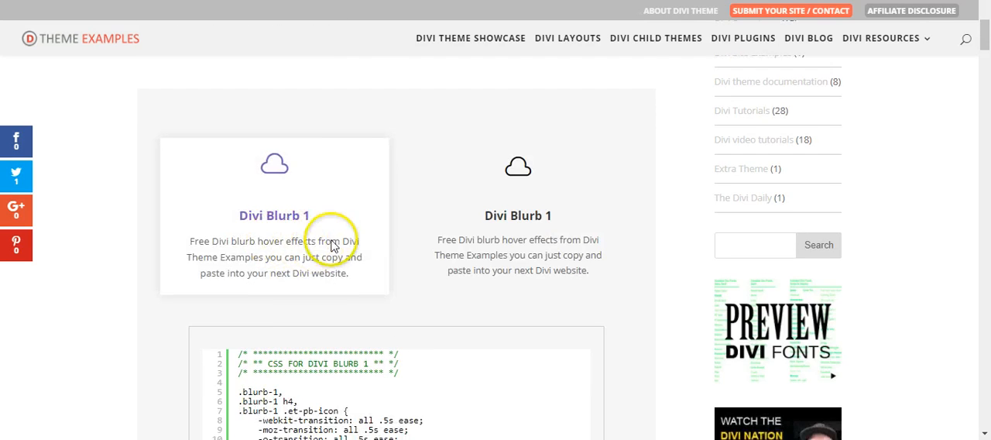
Step: Scroll past the Blurb 1, 2 and 3 examples and CSS to Blurb 4's code
{"action": "scroll", "scroll_direction": "down", "scroll_amount": 3}
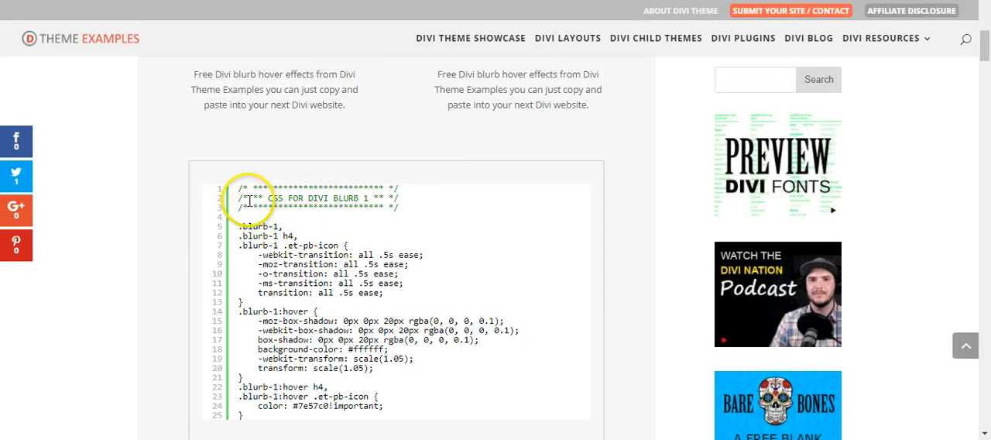
{"action": "scroll", "scroll_direction": "down", "scroll_amount": 3}
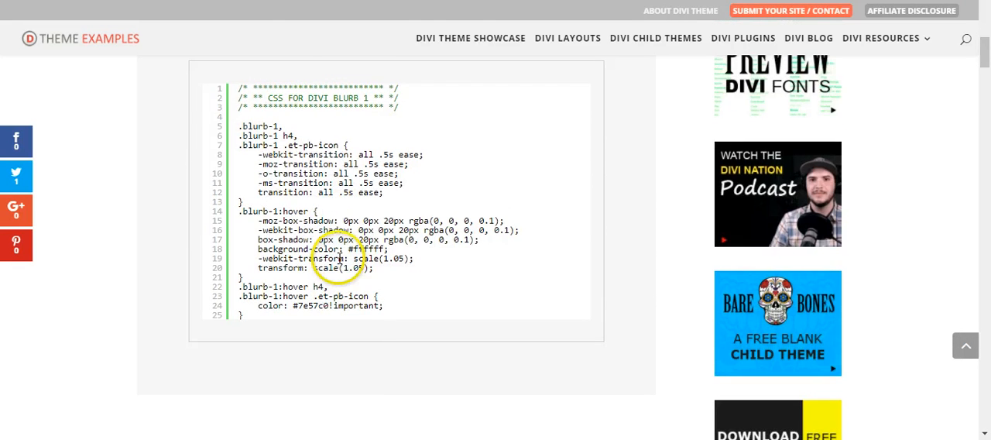
{"action": "scroll", "scroll_direction": "down", "scroll_amount": 3}
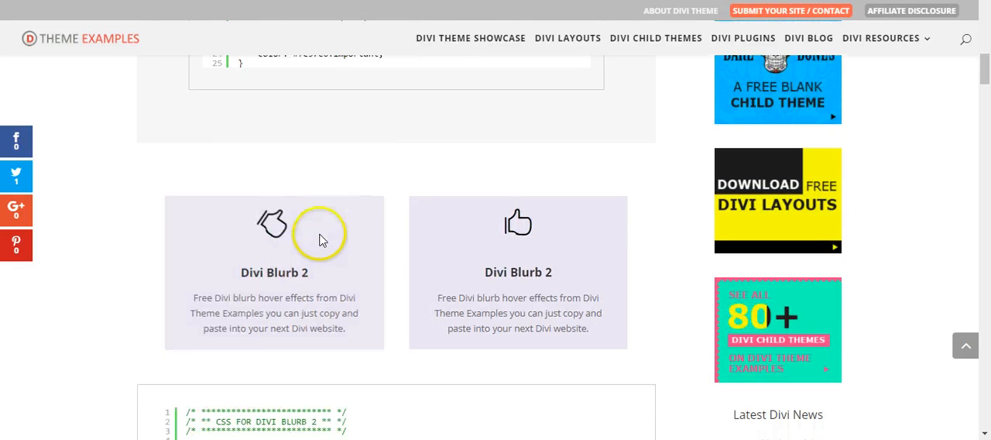
{"action": "mouse_move", "coordinate": [314, 238]}
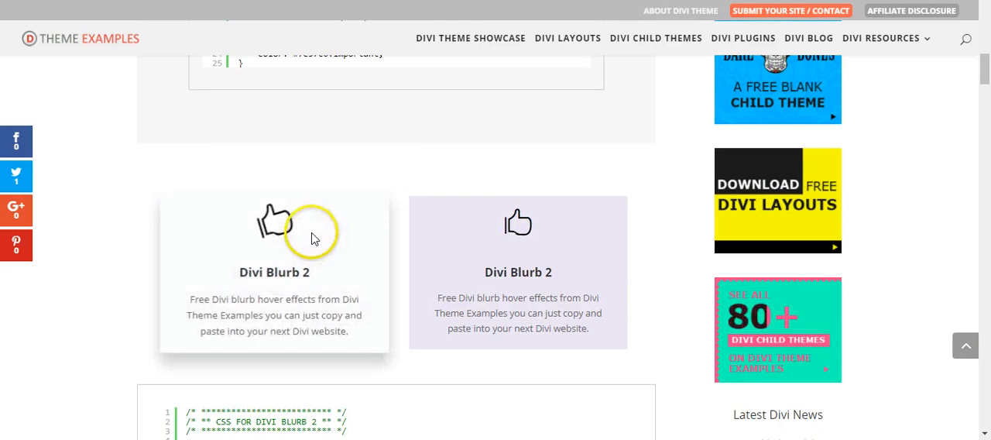
{"action": "scroll", "scroll_direction": "down", "scroll_amount": 3}
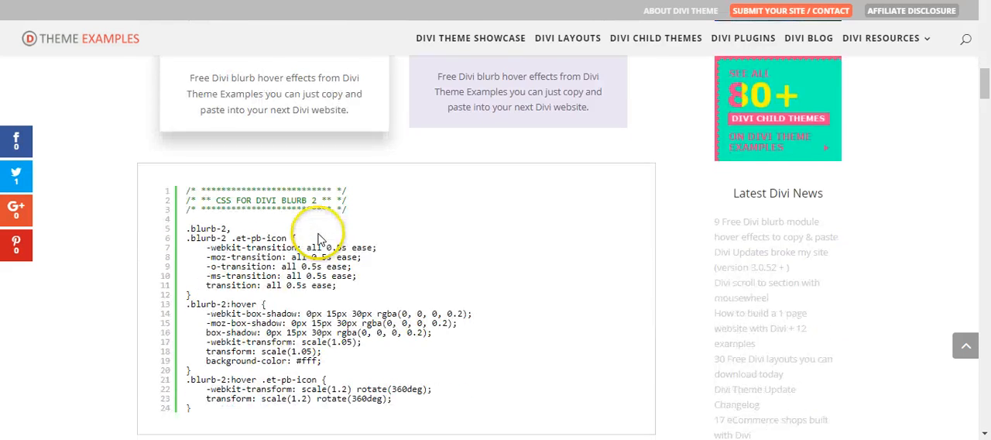
{"action": "scroll", "scroll_direction": "down", "scroll_amount": 3}
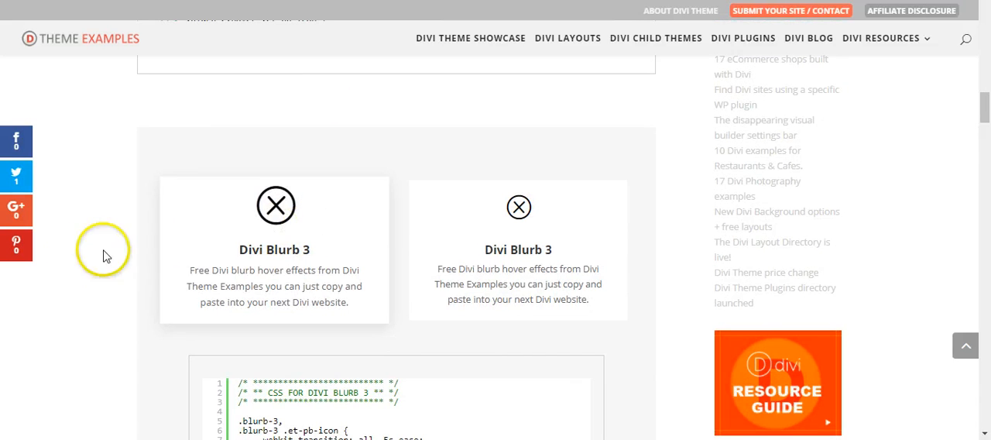
{"action": "scroll", "scroll_direction": "down", "scroll_amount": 3}
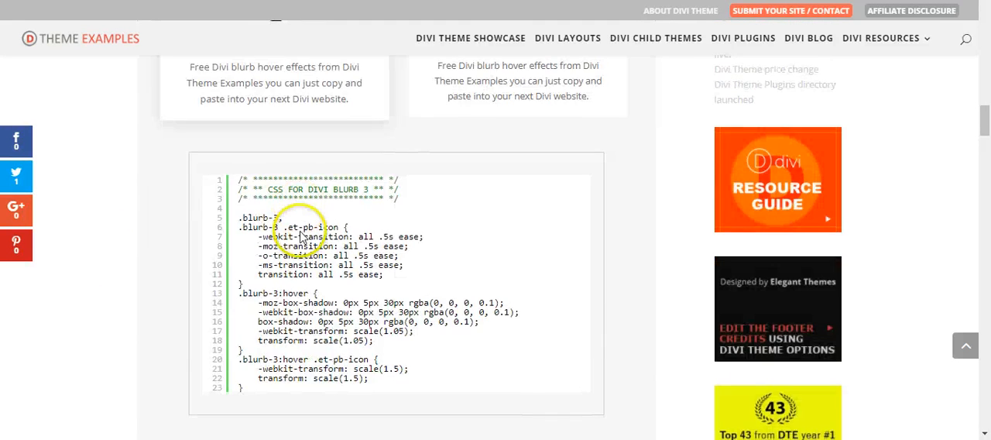
{"action": "scroll", "scroll_direction": "down", "scroll_amount": 3}
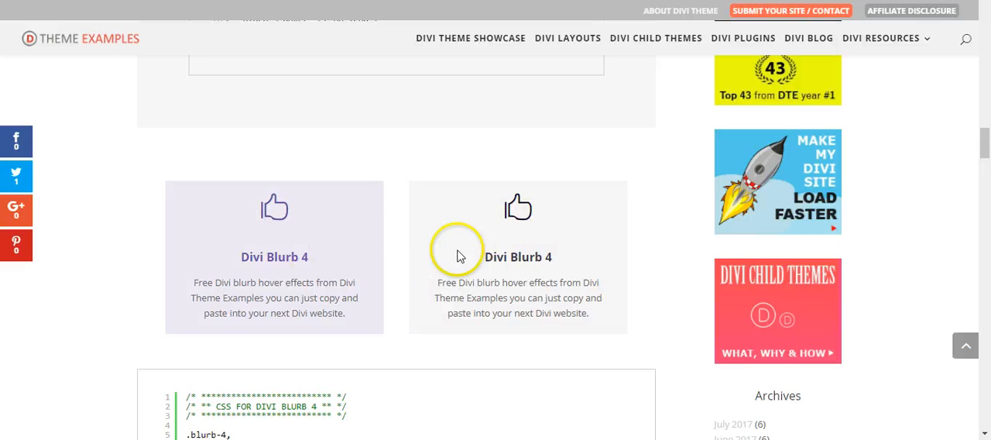
{"action": "scroll", "scroll_direction": "down", "scroll_amount": 3}
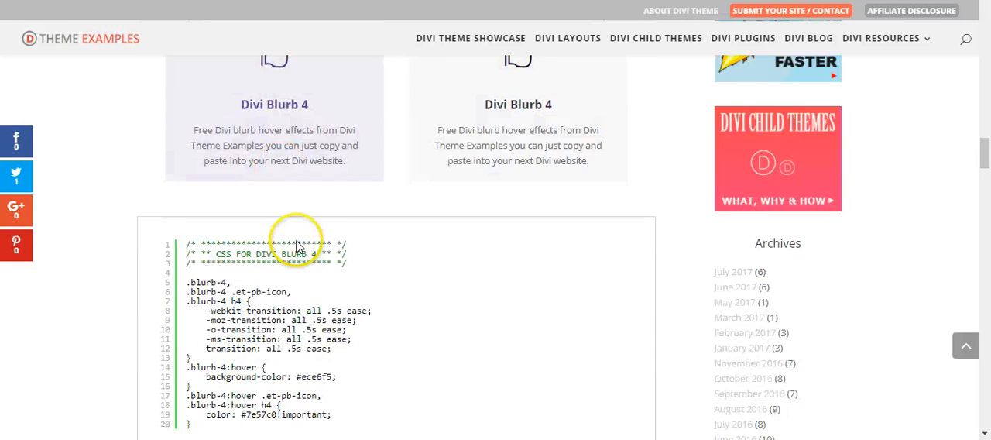
Step: Browse the blurb hover examples and usage instructions, stopping at Divi Blurb 1's CSS
{"action": "scroll", "scroll_direction": "down", "scroll_amount": 3}
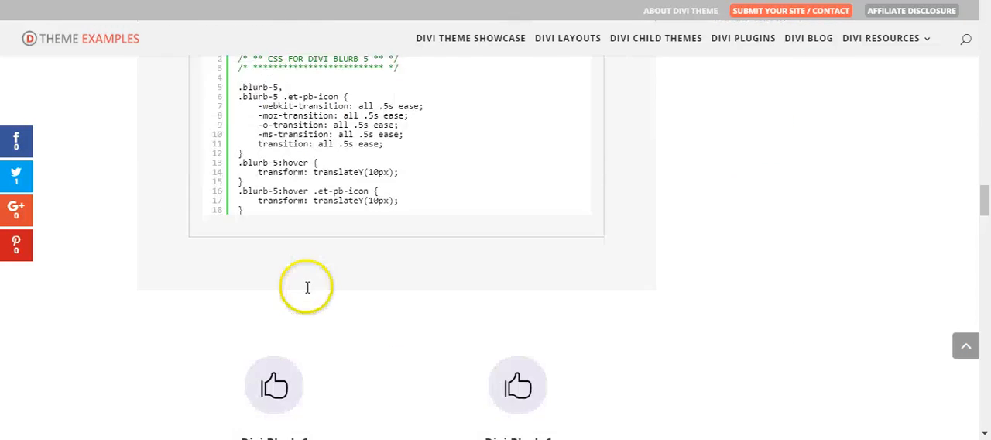
{"action": "scroll", "scroll_direction": "down", "scroll_amount": 3}
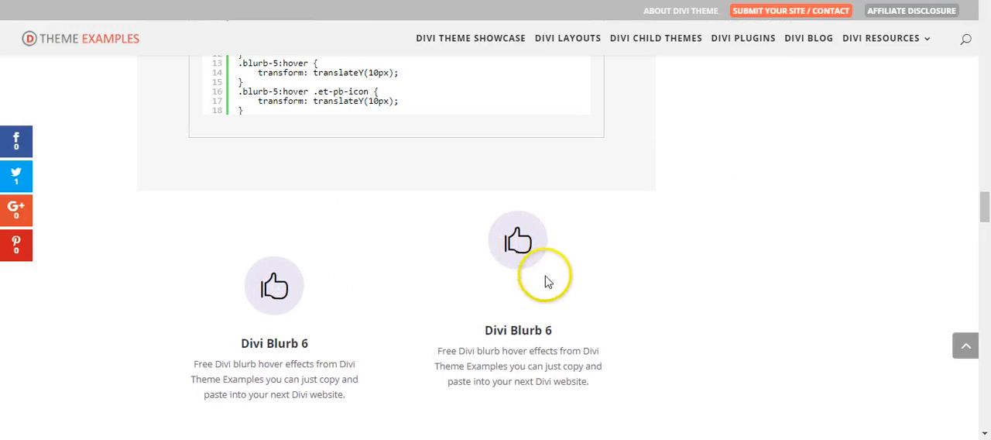
{"action": "scroll", "scroll_direction": "down", "scroll_amount": 3}
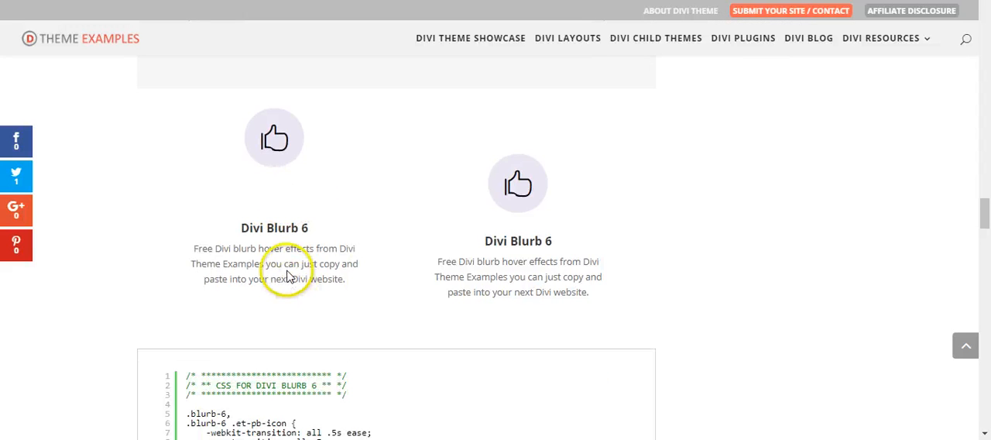
{"action": "scroll", "scroll_direction": "down", "scroll_amount": 3}
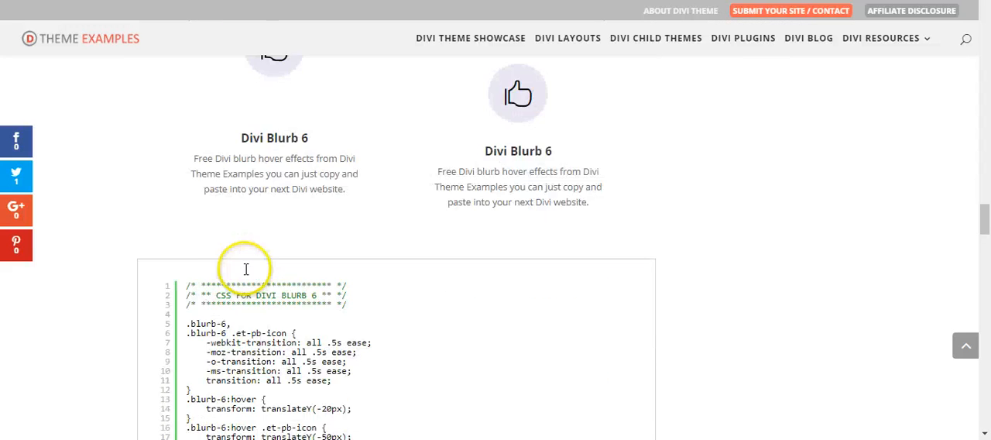
{"action": "scroll", "scroll_direction": "down", "scroll_amount": 3}
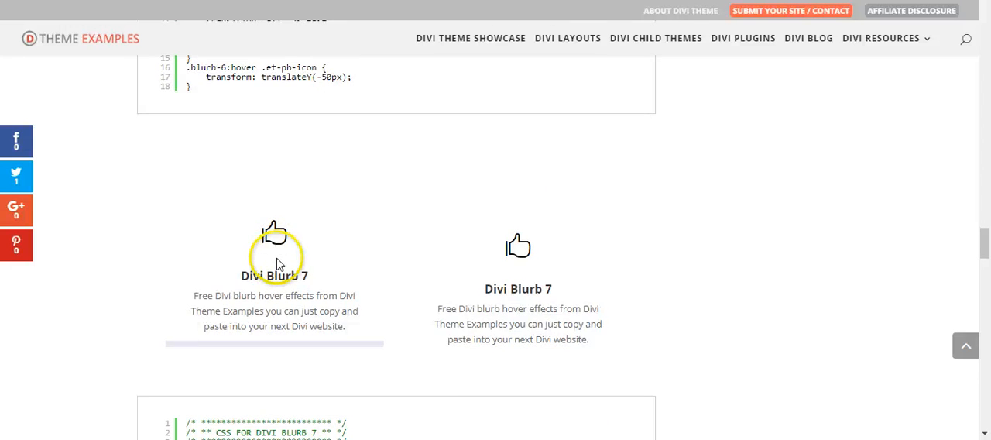
{"action": "scroll", "scroll_direction": "down", "scroll_amount": 3}
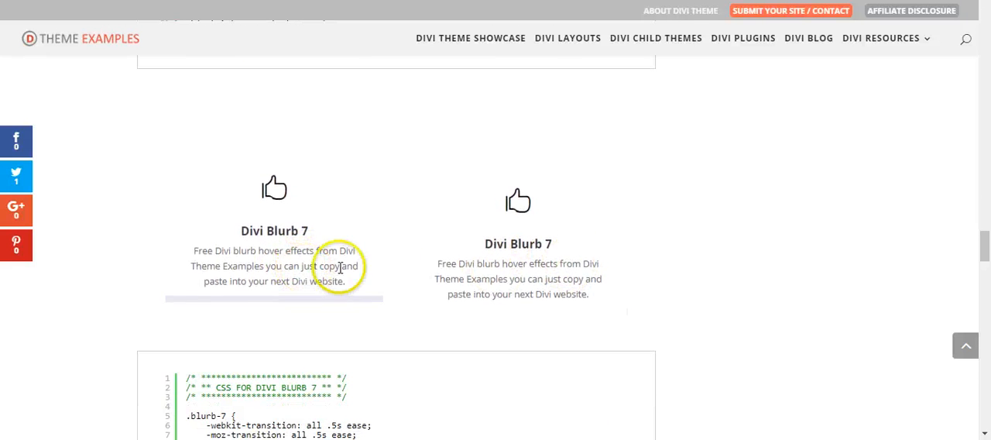
{"action": "scroll", "scroll_direction": "down", "scroll_amount": 3}
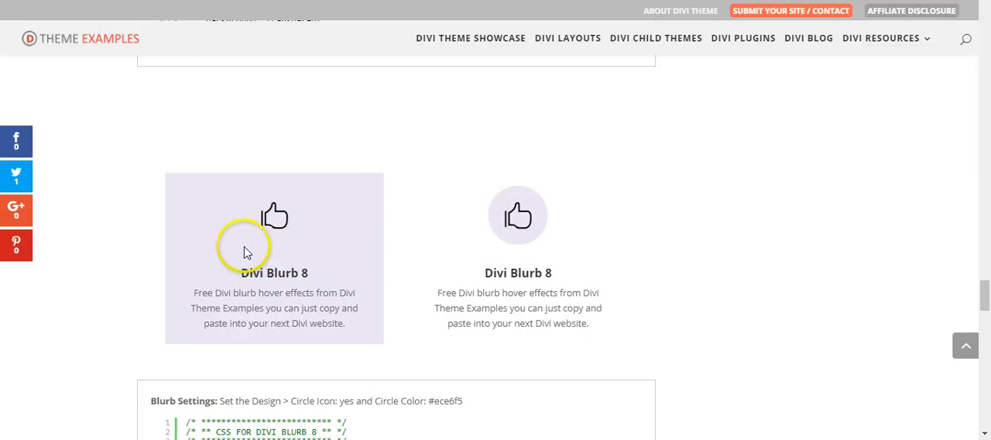
{"action": "scroll", "scroll_direction": "down", "scroll_amount": 3}
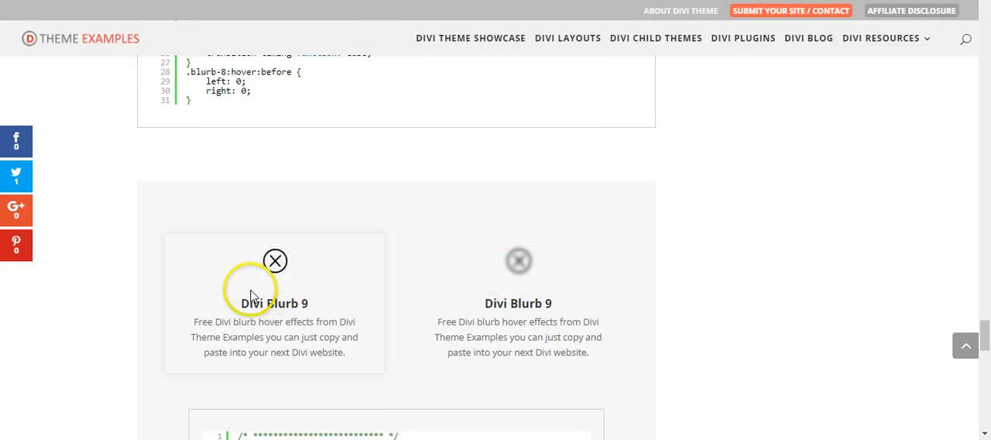
{"action": "scroll", "scroll_direction": "down", "scroll_amount": 3}
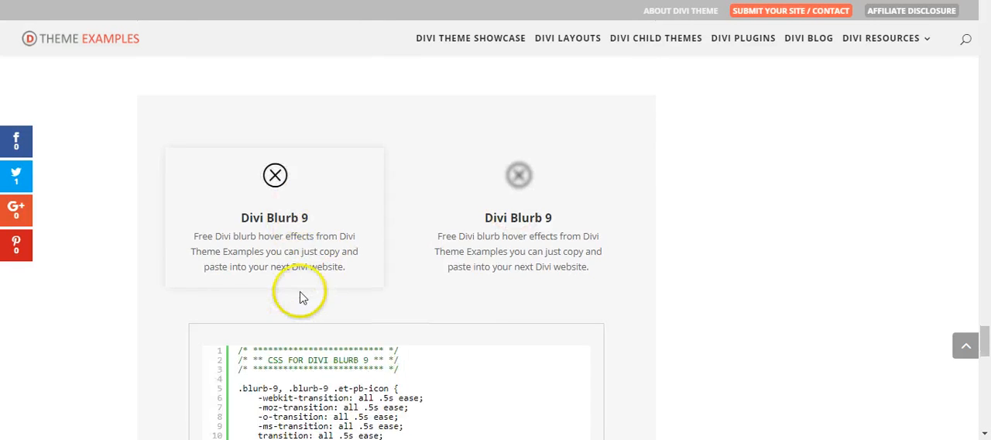
{"action": "scroll", "scroll_direction": "down", "scroll_amount": 3}
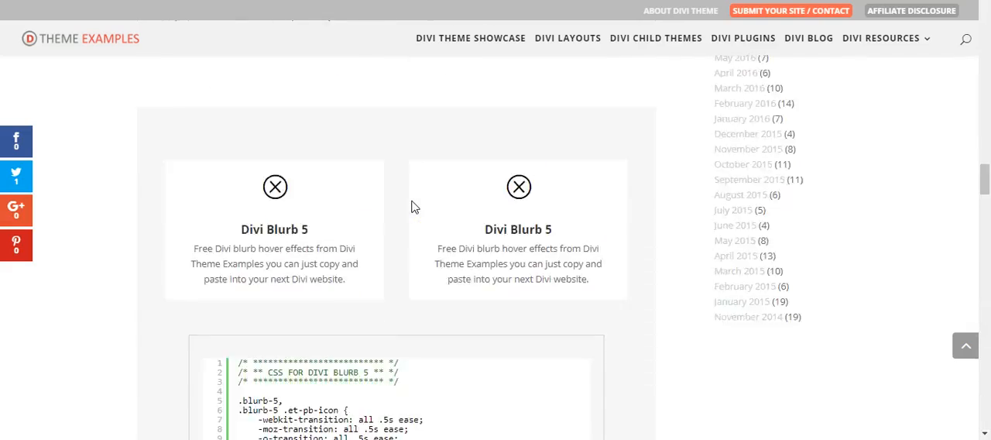
{"action": "scroll", "scroll_direction": "down", "scroll_amount": 3}
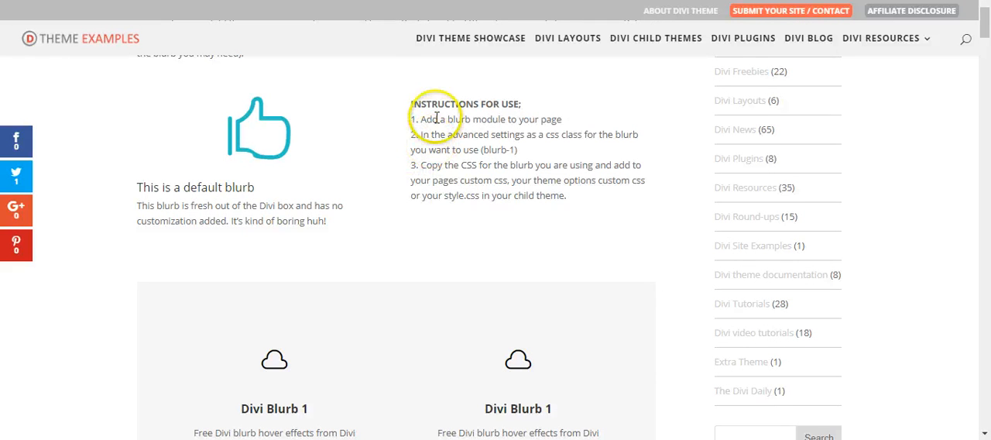
{"action": "mouse_move", "coordinate": [511, 122]}
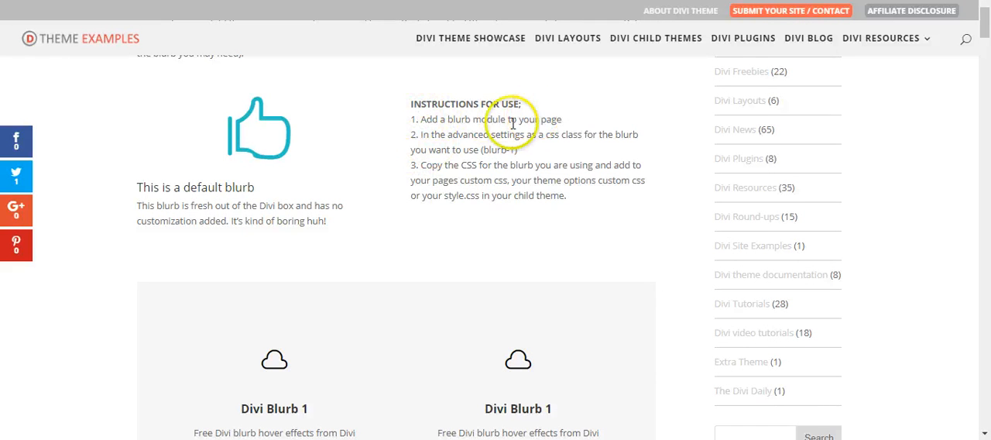
{"action": "mouse_move", "coordinate": [445, 138]}
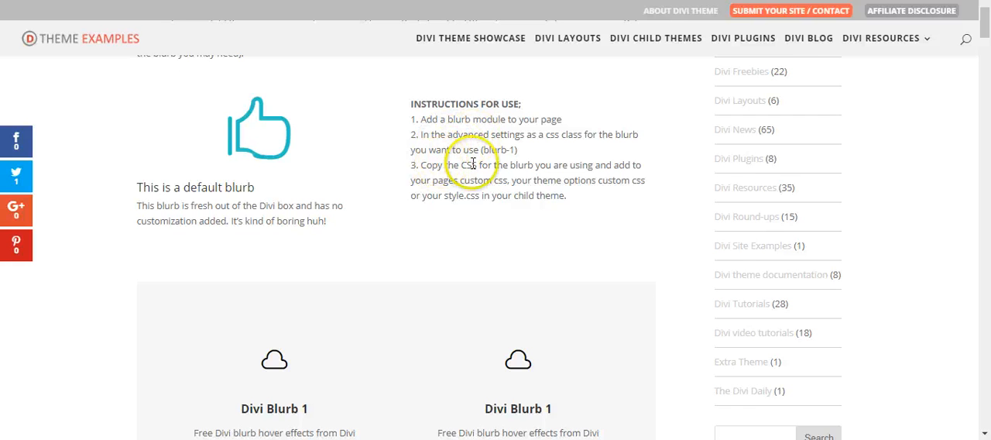
{"action": "scroll", "scroll_direction": "down", "scroll_amount": 3}
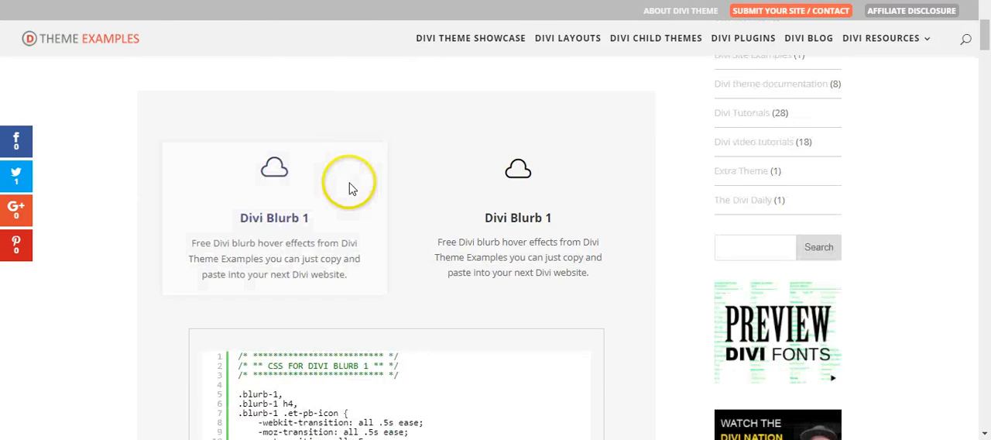
{"action": "scroll", "scroll_direction": "down", "scroll_amount": 3}
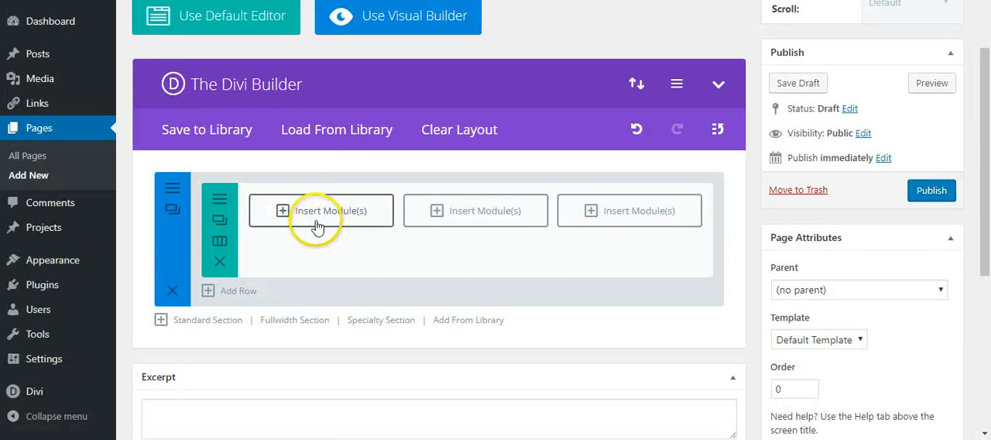
{"action": "mouse_move", "coordinate": [636, 203]}
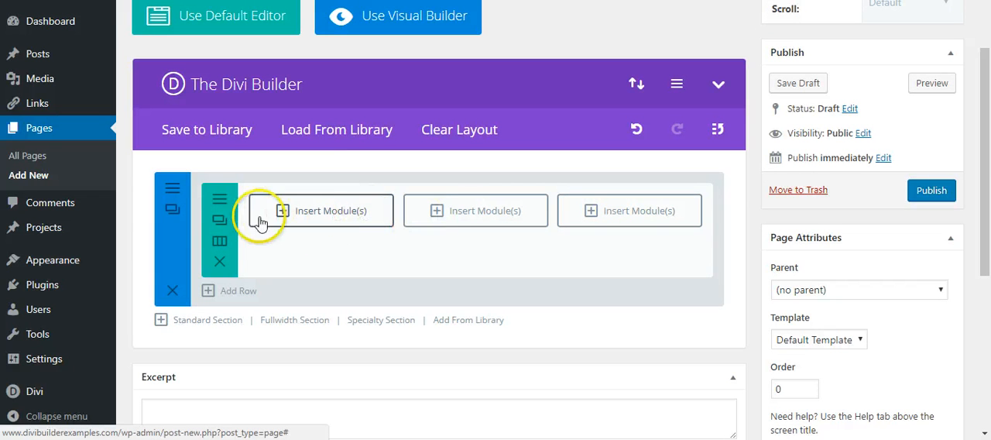
Step: Insert a Blurb module in the first column with title 'Tit' and content 'this is the content'
{"action": "left_click", "coordinate": [333, 210]}
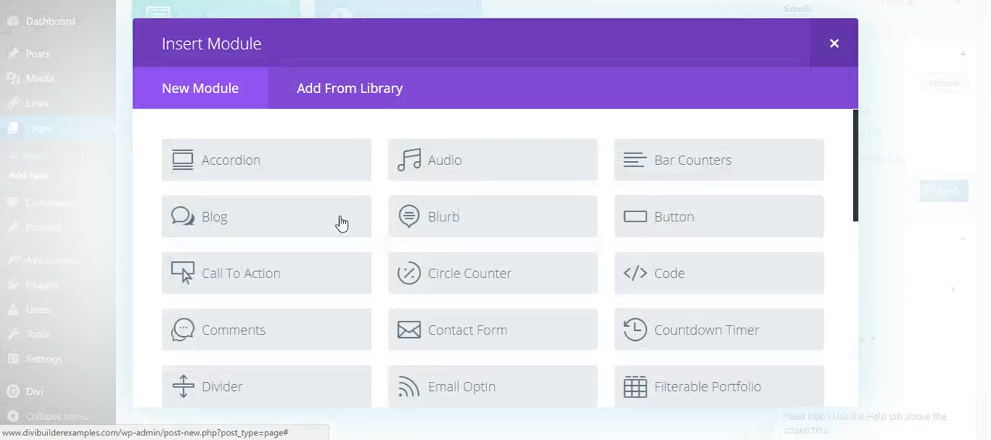
{"action": "left_click", "coordinate": [493, 216]}
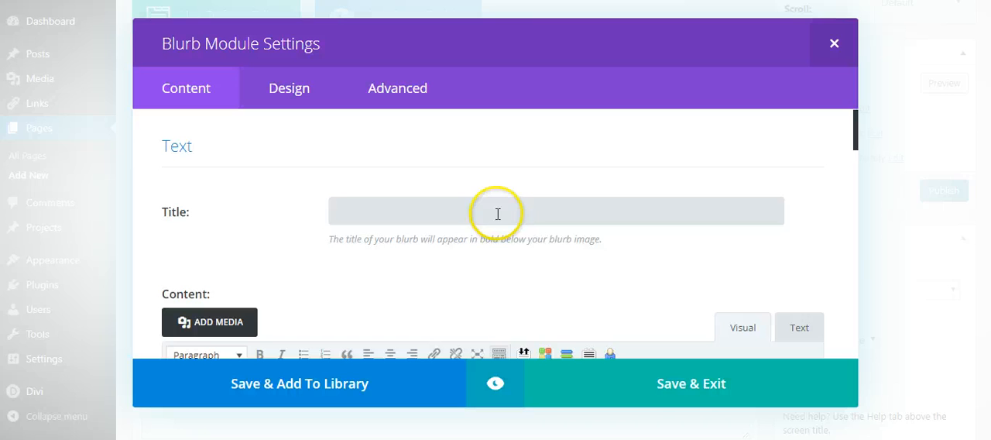
{"action": "type", "text": "Tit"}
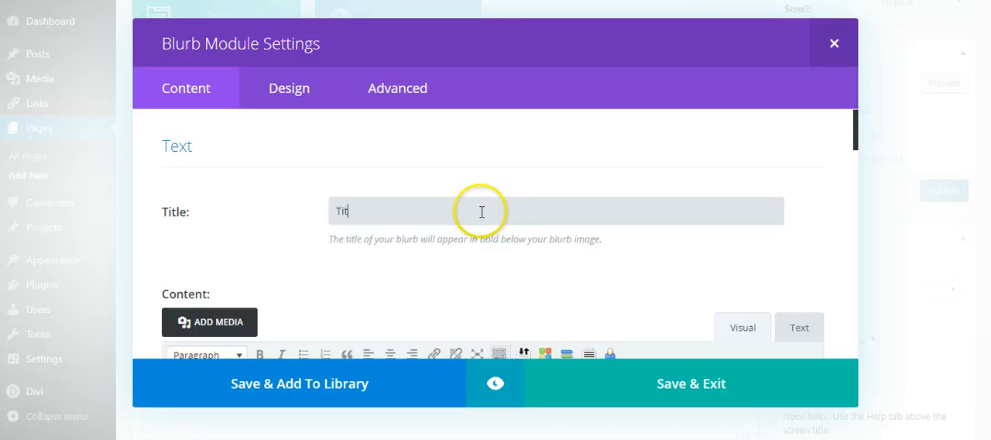
{"action": "scroll", "scroll_direction": "down", "scroll_amount": 3}
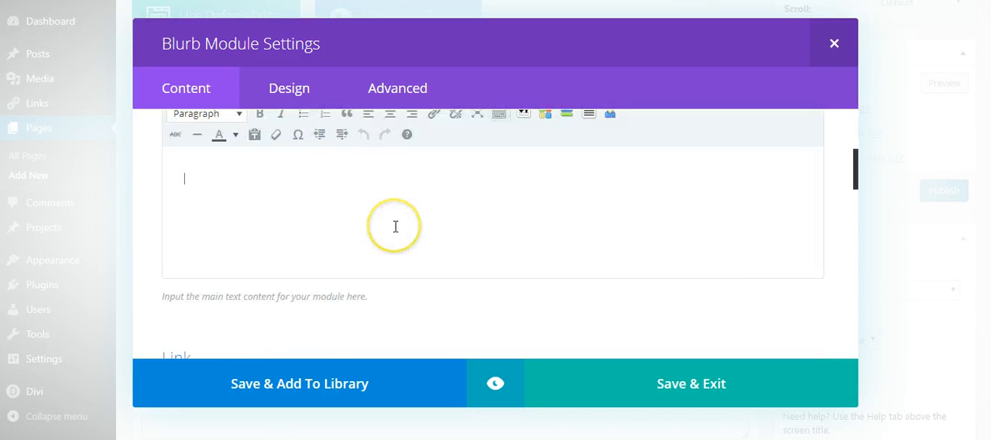
{"action": "type", "text": "this is th"}
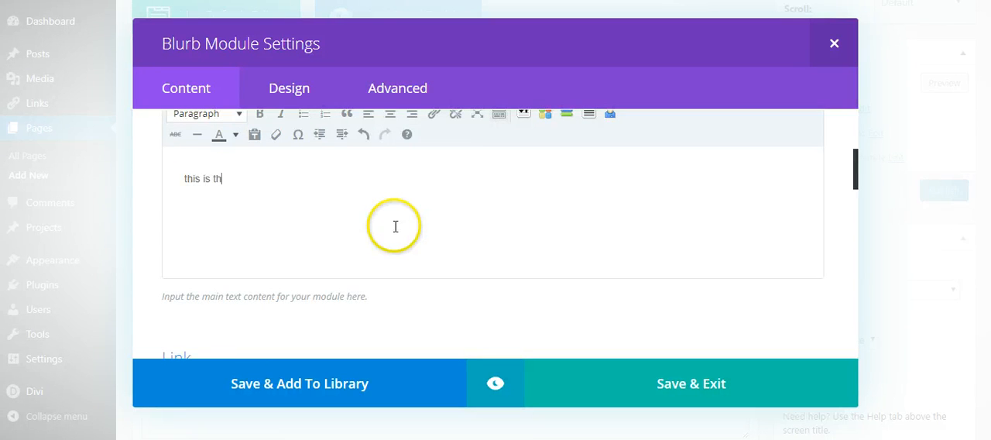
{"action": "type", "text": "e content"}
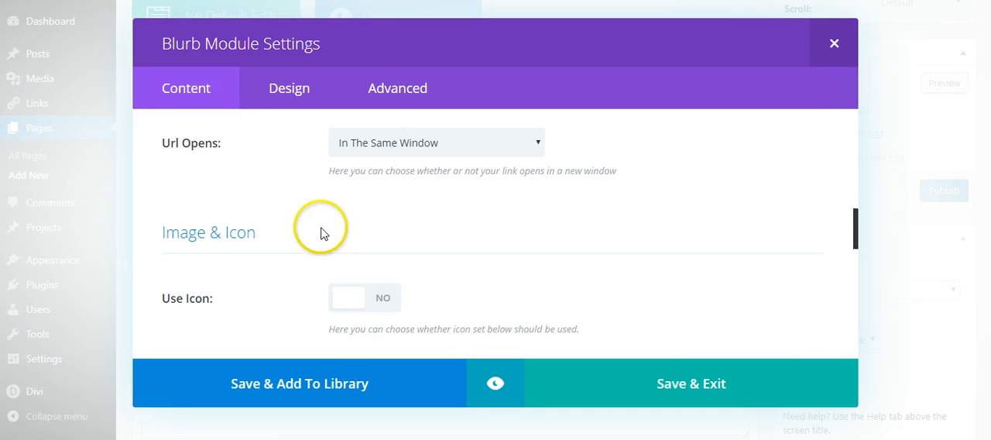
{"action": "left_click", "coordinate": [347, 297]}
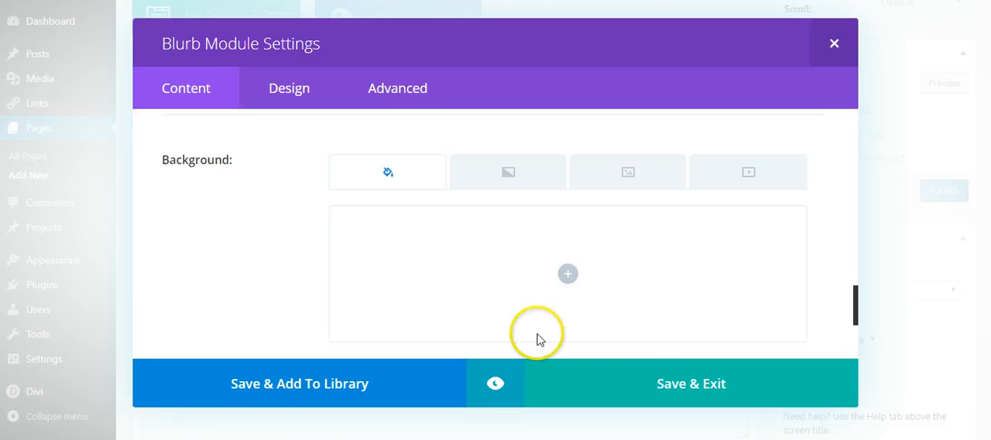
{"action": "mouse_move", "coordinate": [397, 87]}
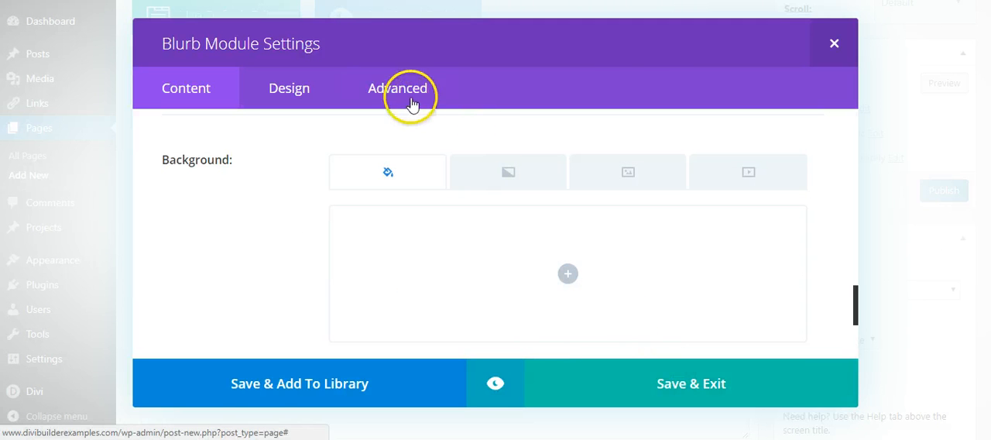
Step: Copy the blurb-1 class name from the example CSS into the blurb's CSS Class field
{"action": "left_click", "coordinate": [397, 87]}
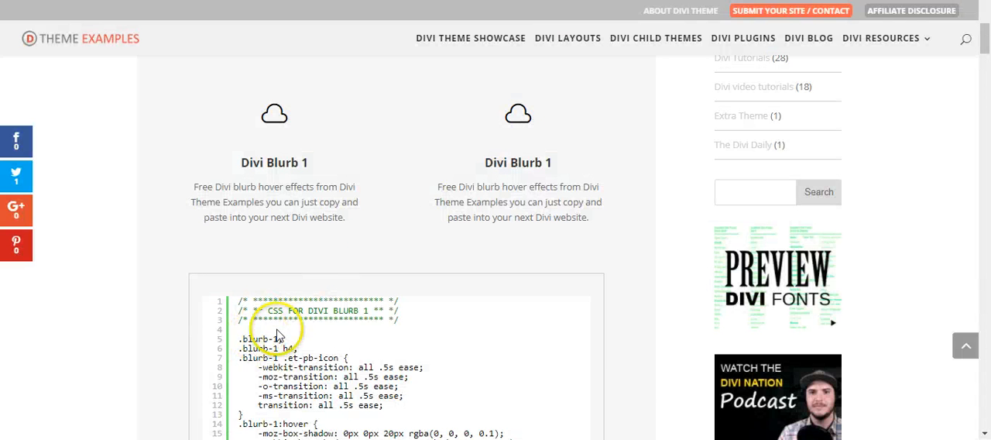
{"action": "double_click", "coordinate": [261, 338]}
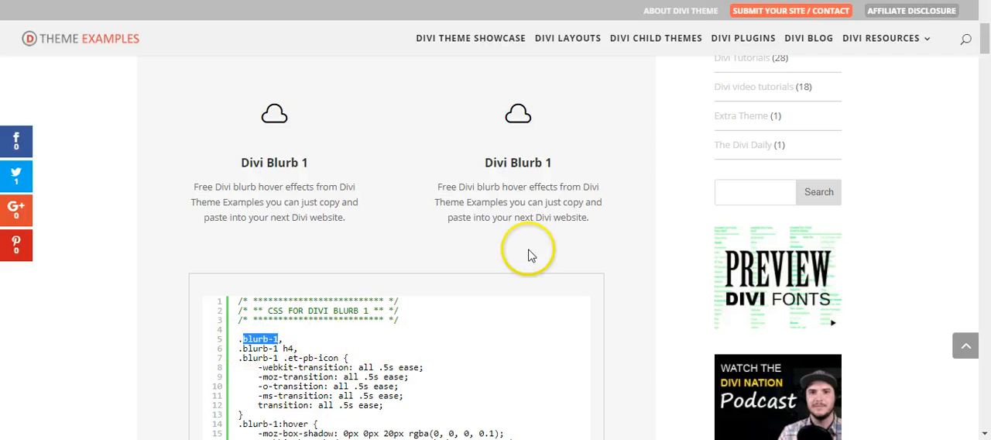
{"action": "left_click", "coordinate": [397, 88]}
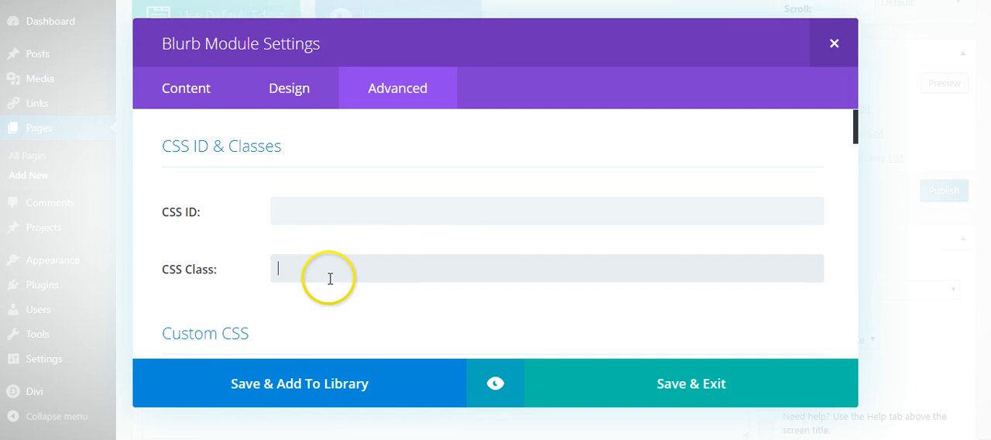
{"action": "type", "text": "blurb-1"}
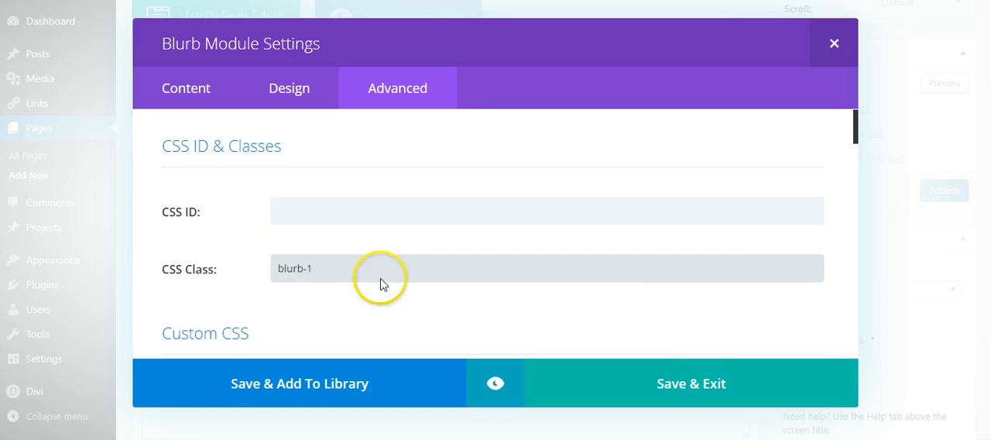
{"action": "left_click", "coordinate": [387, 268]}
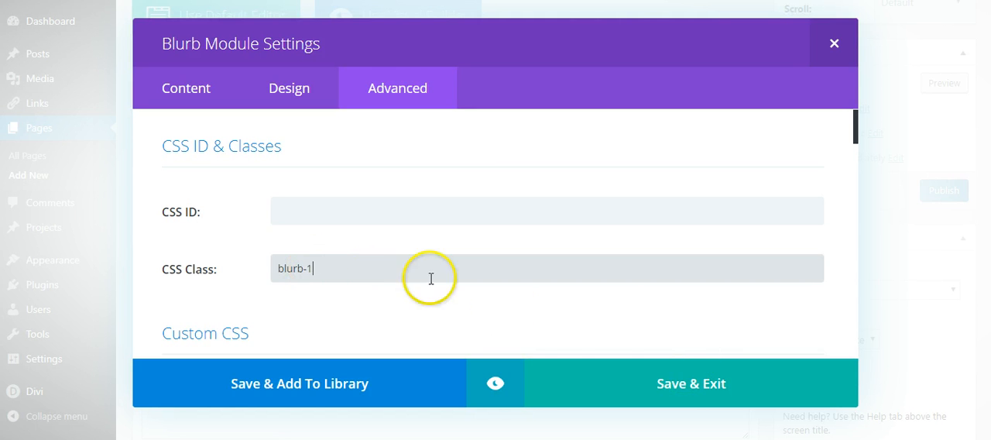
{"action": "left_click", "coordinate": [833, 43]}
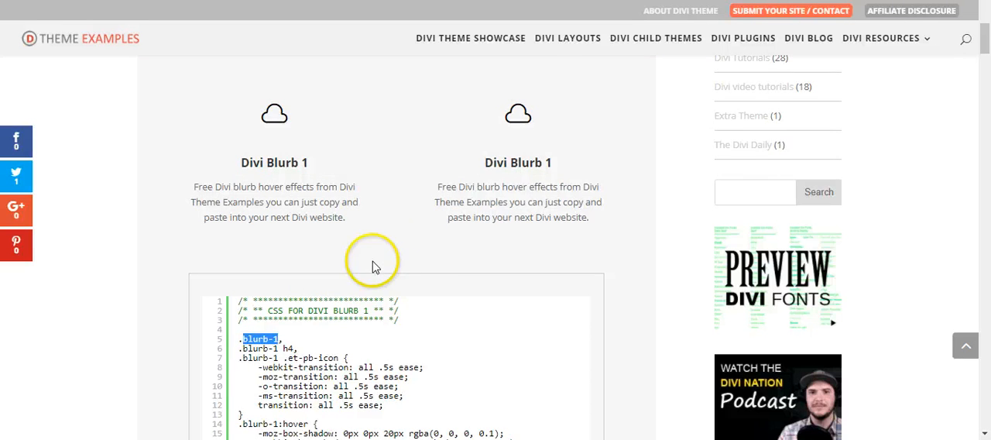
Step: Review the existing Custom CSS in Divi Theme Options, then go back to the page builder
{"action": "scroll", "scroll_direction": "down", "scroll_amount": 3}
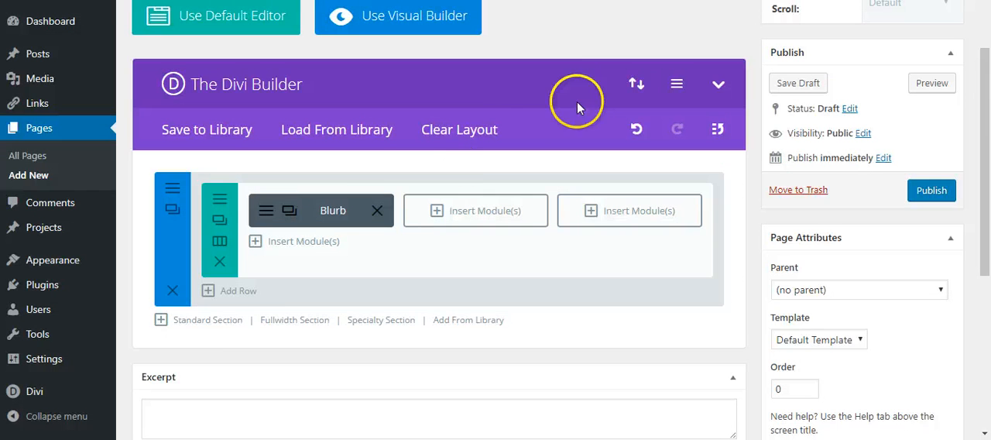
{"action": "mouse_move", "coordinate": [31, 391]}
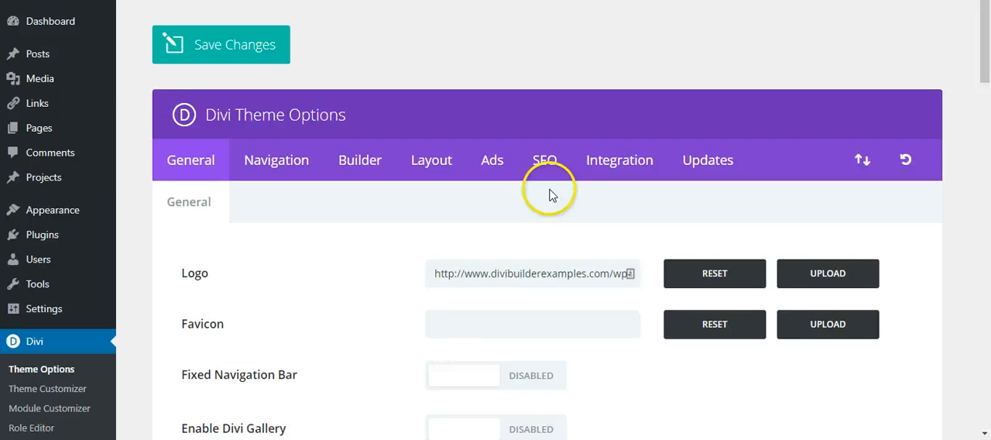
{"action": "scroll", "scroll_direction": "down", "scroll_amount": 3}
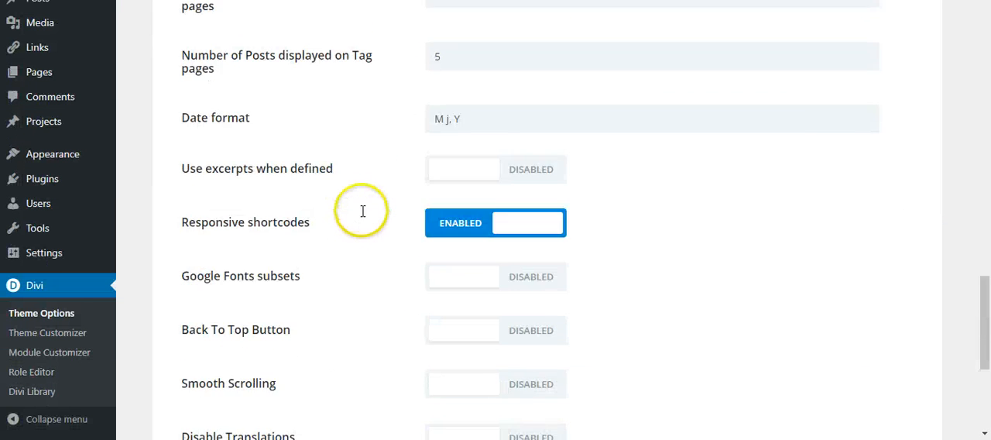
{"action": "scroll", "scroll_direction": "down", "scroll_amount": 3}
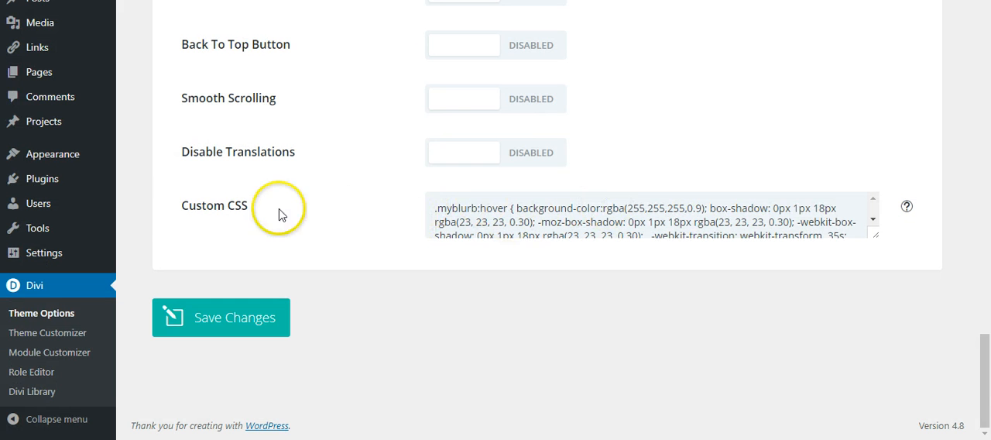
{"action": "double_click", "coordinate": [232, 205]}
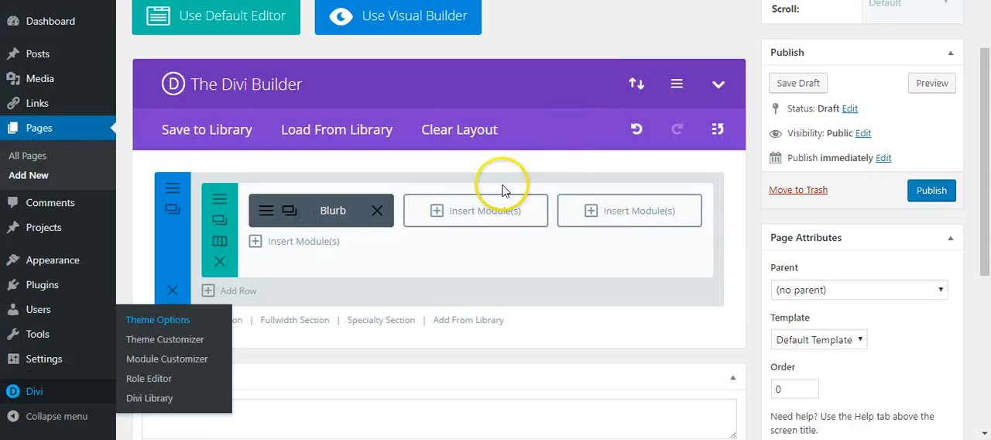
{"action": "mouse_move", "coordinate": [490, 301]}
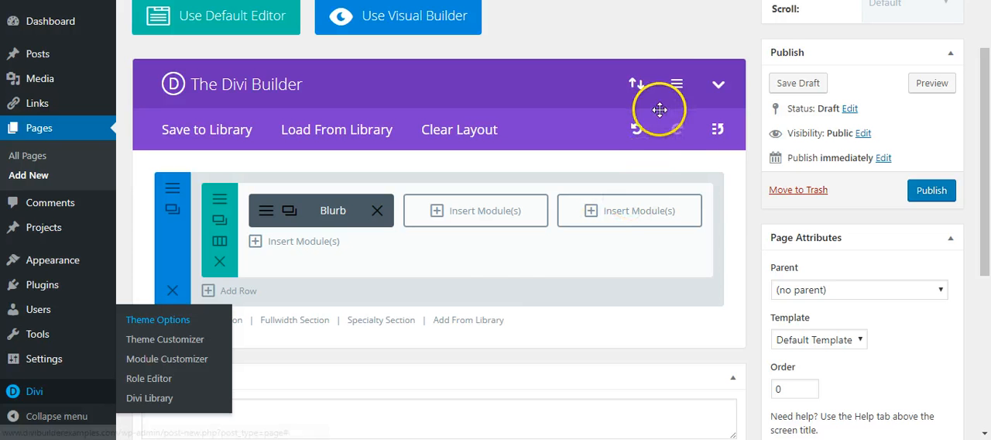
Step: Save the blurb-1 hover rules in the page's builder Custom CSS settings
{"action": "left_click", "coordinate": [676, 84]}
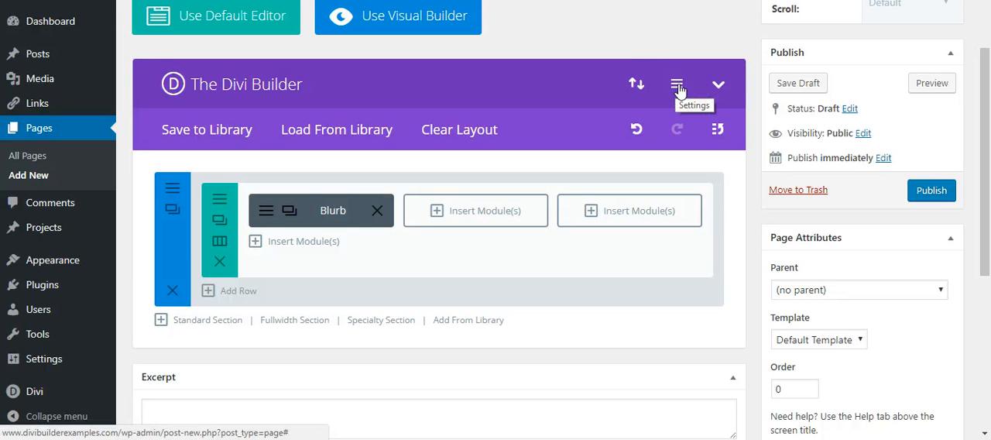
{"action": "left_click", "coordinate": [676, 84]}
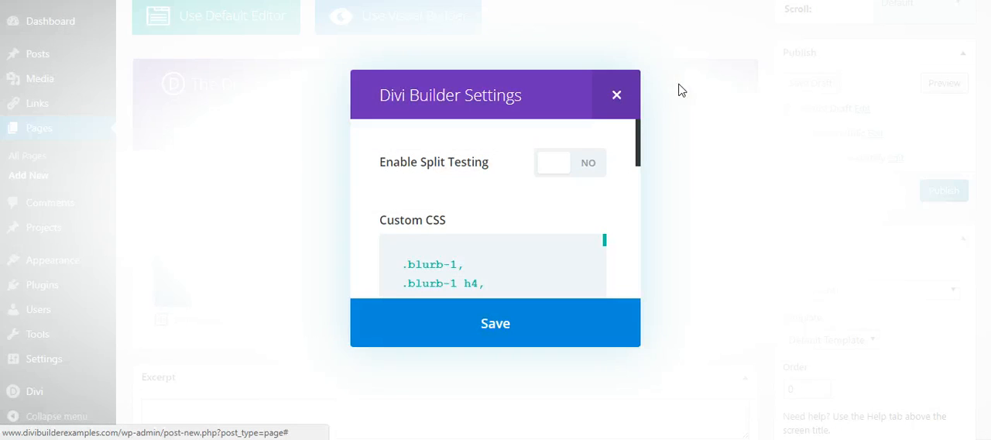
{"action": "left_click", "coordinate": [617, 94]}
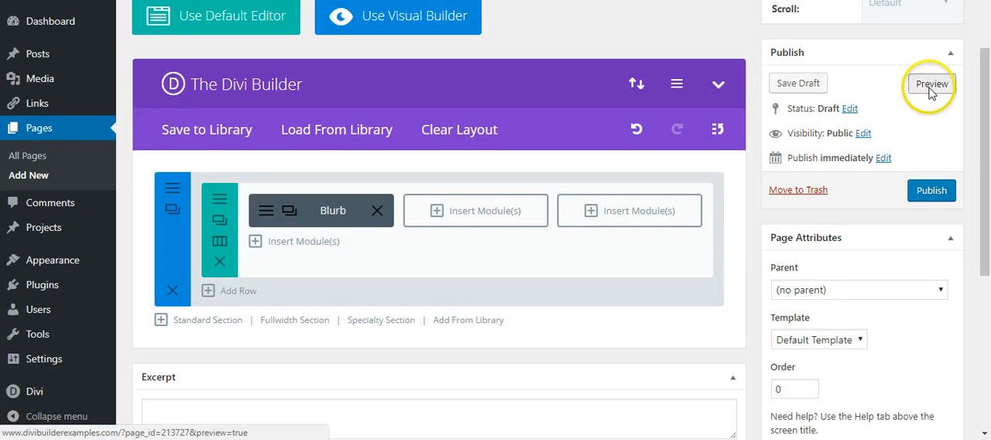
{"action": "left_click", "coordinate": [931, 84]}
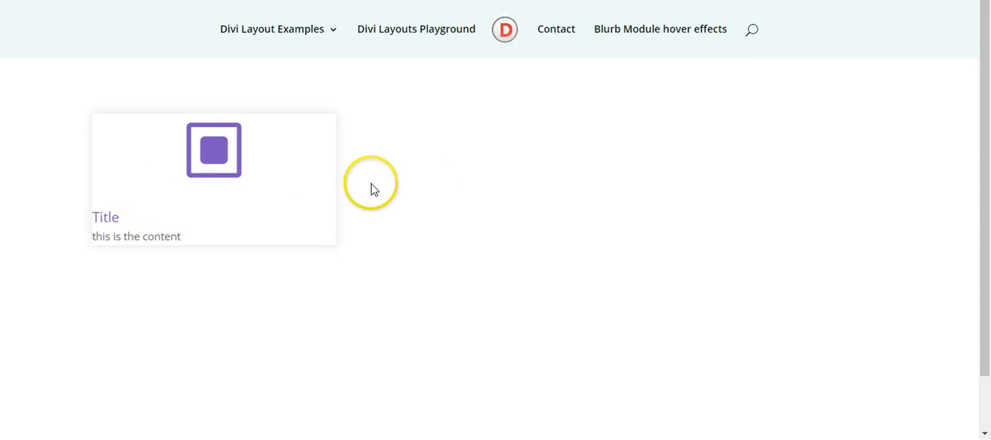
{"action": "mouse_move", "coordinate": [228, 182]}
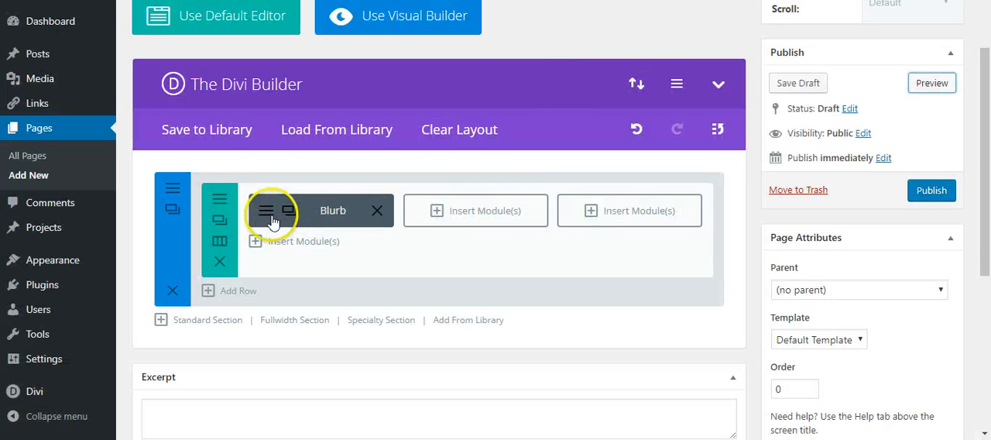
Step: Set the blurb's text orientation to Center and padding to 20 on all sides, then save
{"action": "left_click", "coordinate": [267, 210]}
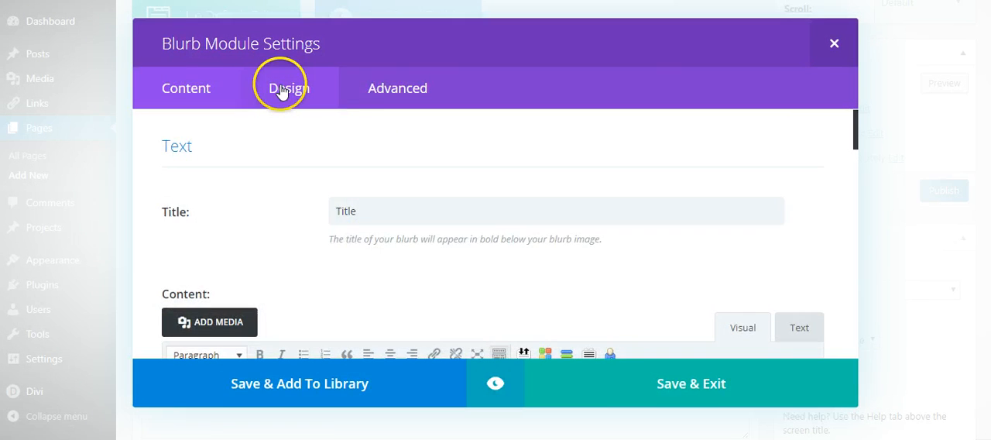
{"action": "left_click", "coordinate": [289, 88]}
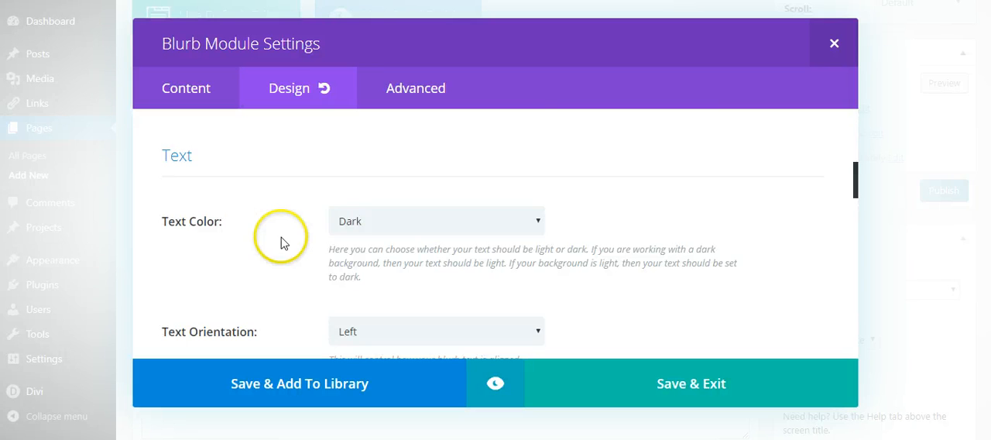
{"action": "left_click", "coordinate": [436, 209]}
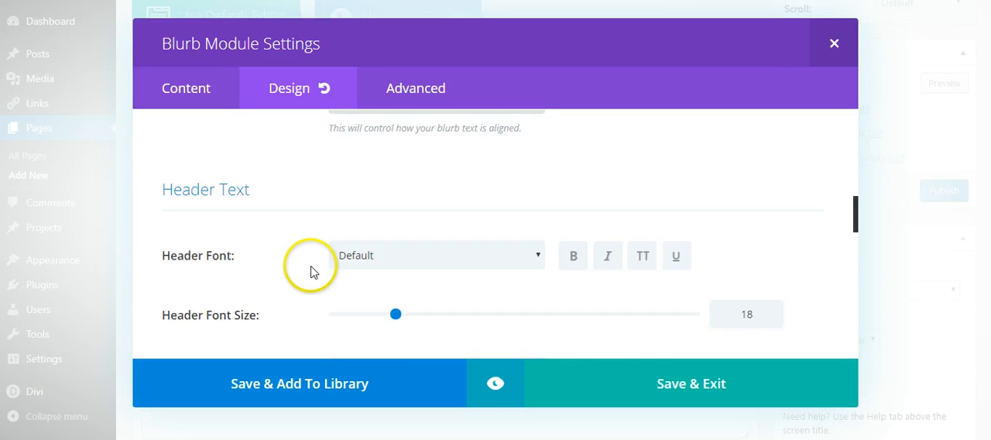
{"action": "scroll", "scroll_direction": "down", "scroll_amount": 3}
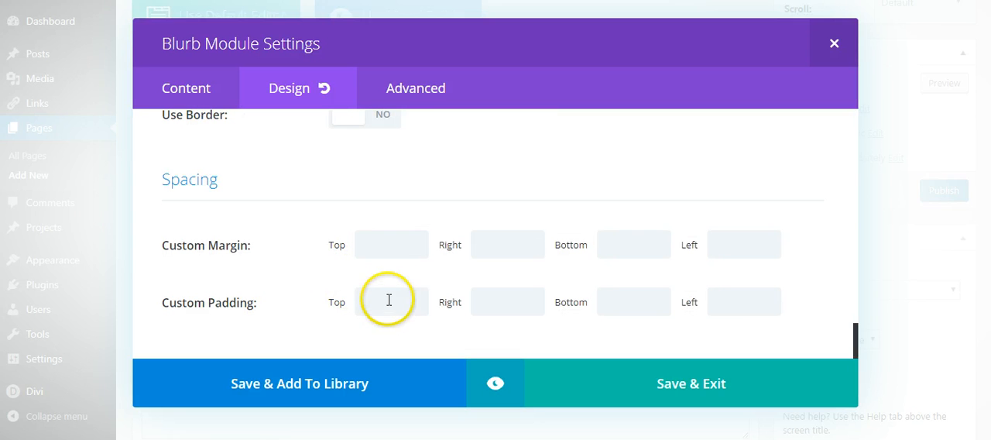
{"action": "type", "text": "20"}
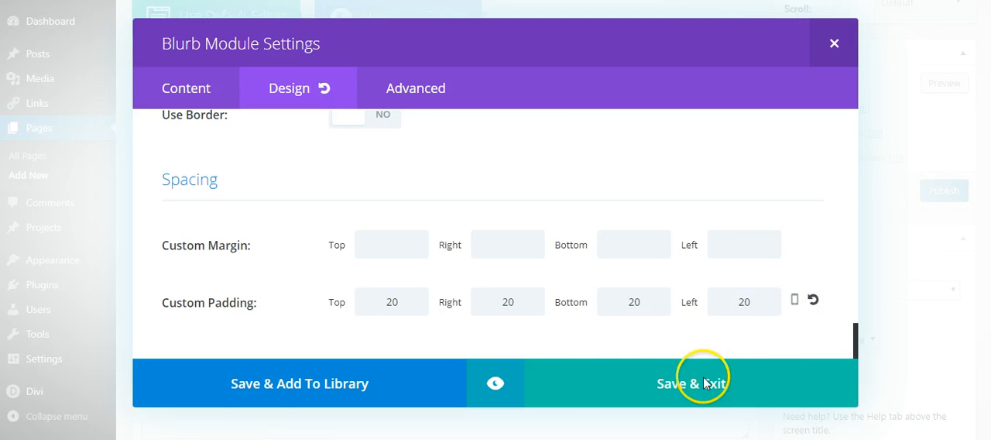
{"action": "left_click", "coordinate": [691, 383]}
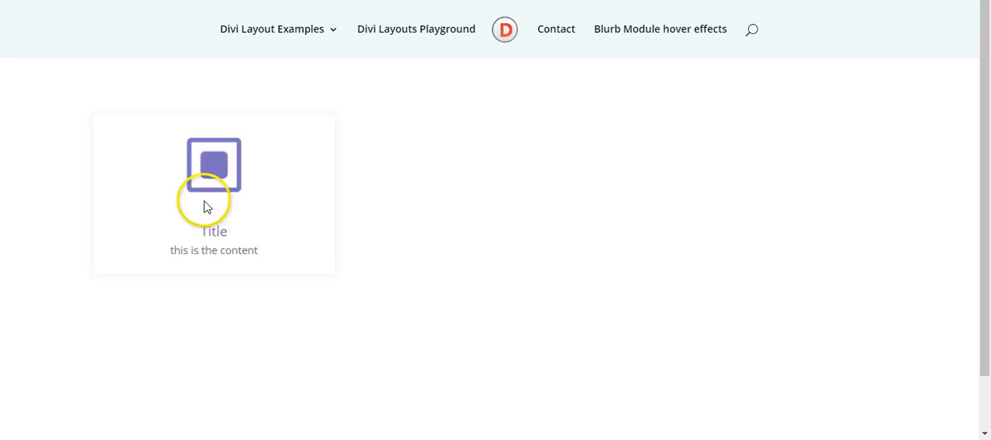
{"action": "mouse_move", "coordinate": [185, 201]}
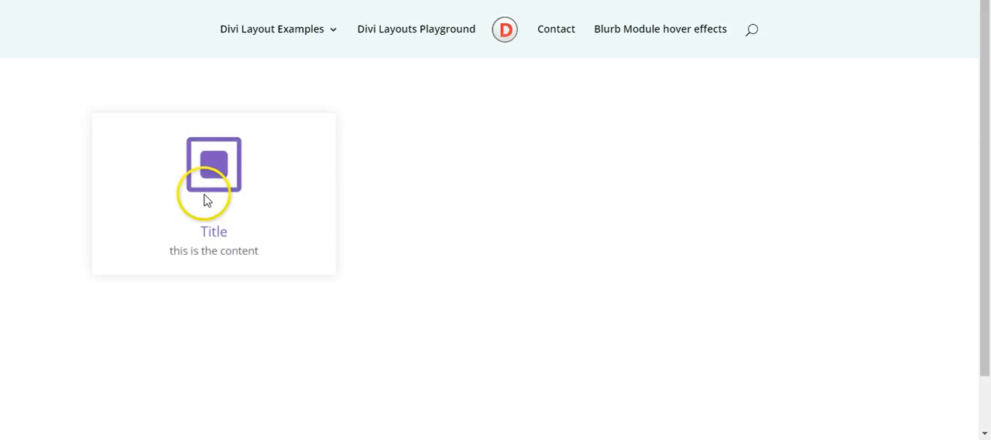
{"action": "mouse_move", "coordinate": [488, 177]}
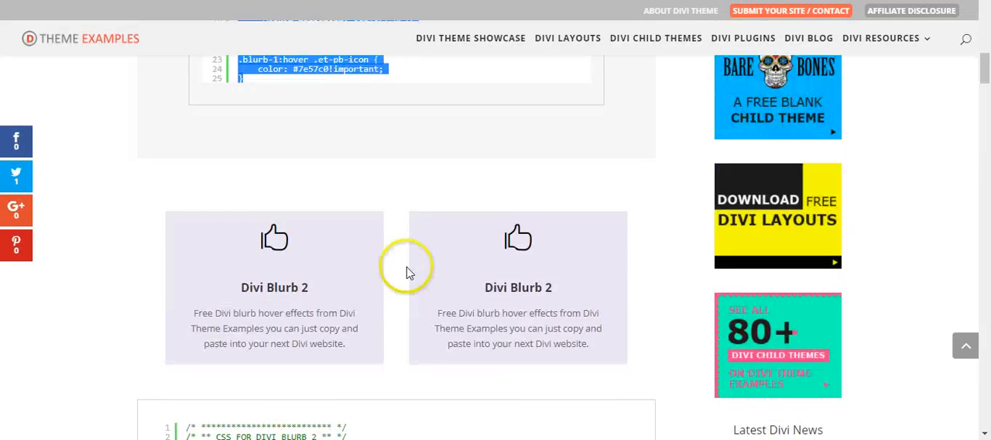
Step: Scroll to the Divi Blurb 1 hover demo and read through its CSS code block
{"action": "scroll", "scroll_direction": "down", "scroll_amount": 3}
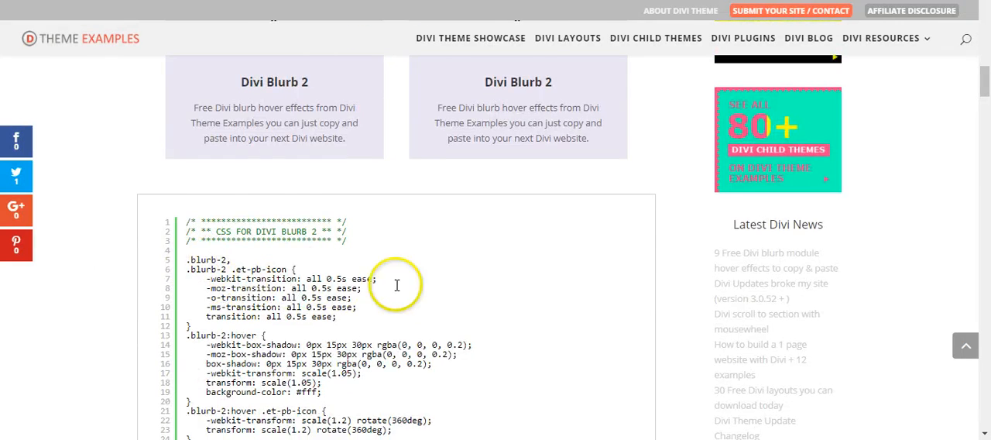
{"action": "scroll", "scroll_direction": "down", "scroll_amount": 3}
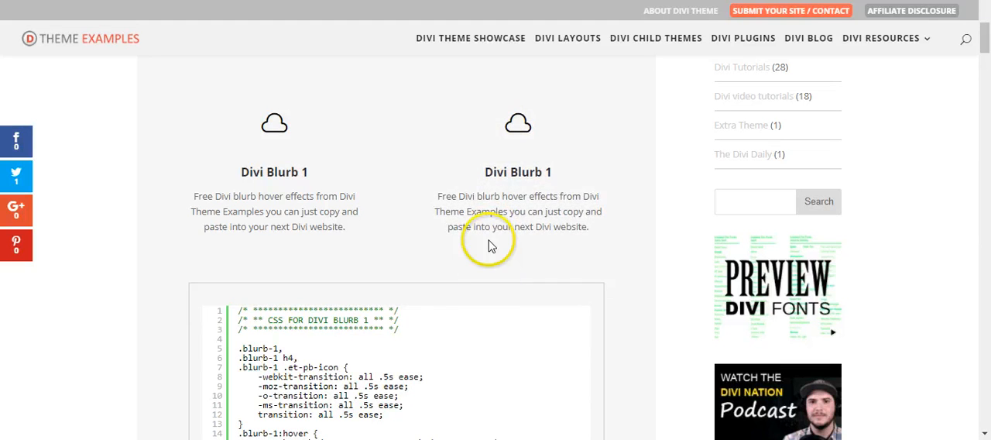
{"action": "mouse_move", "coordinate": [479, 300]}
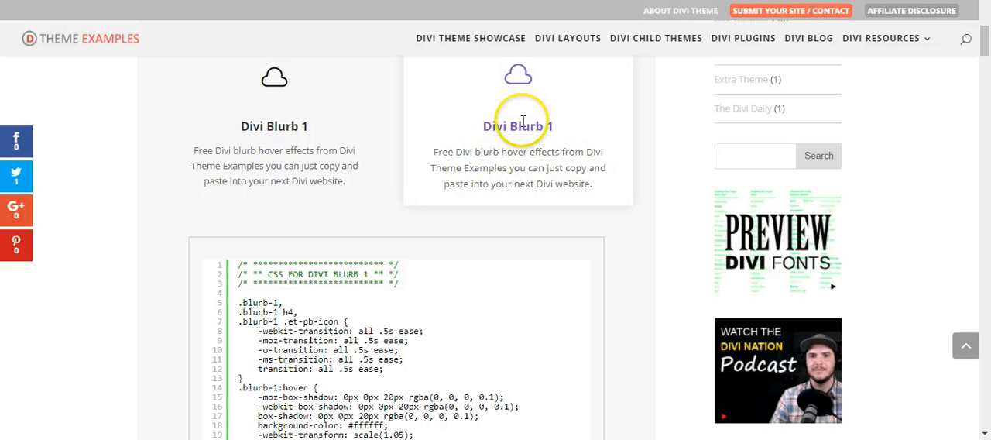
{"action": "mouse_move", "coordinate": [517, 109]}
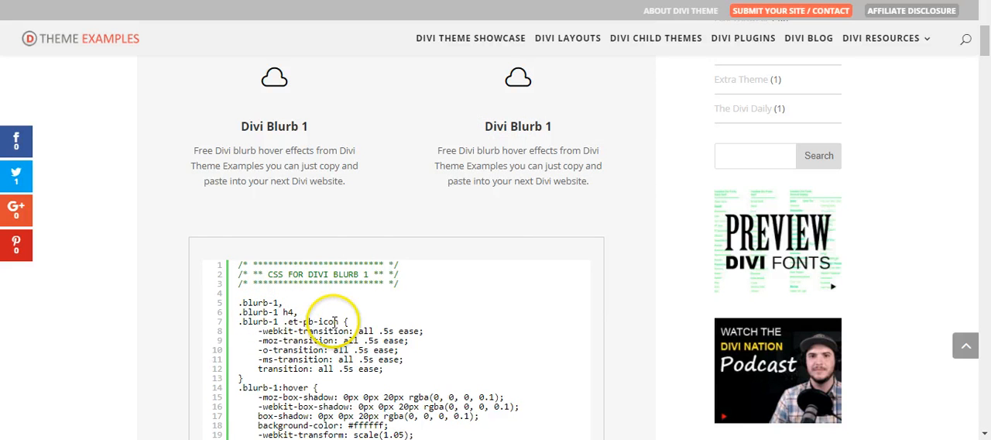
{"action": "mouse_move", "coordinate": [410, 357]}
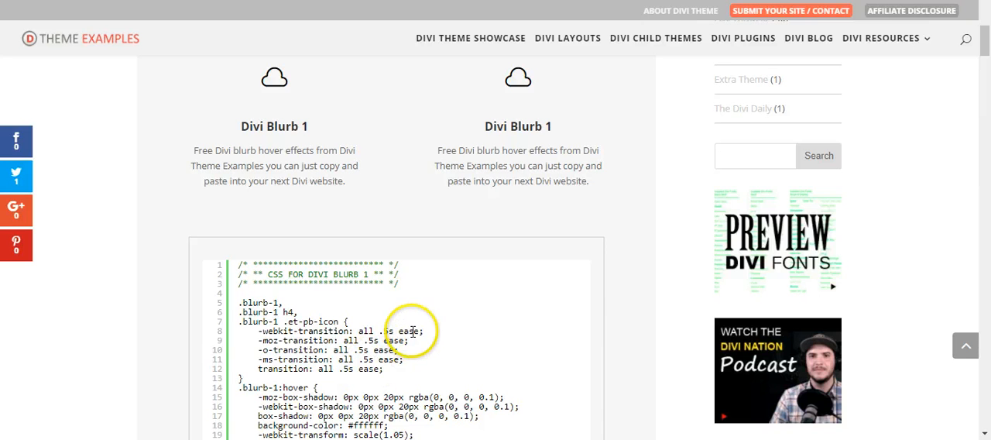
{"action": "mouse_move", "coordinate": [445, 314]}
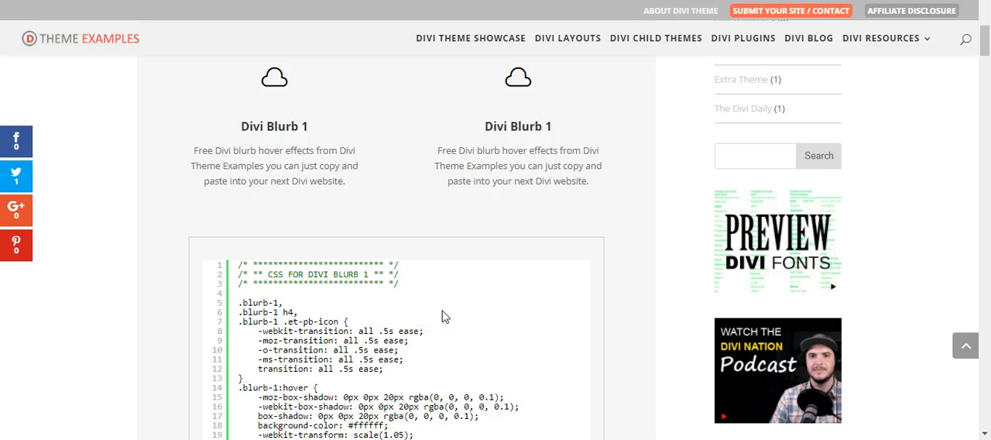
{"action": "scroll", "scroll_direction": "down", "scroll_amount": 3}
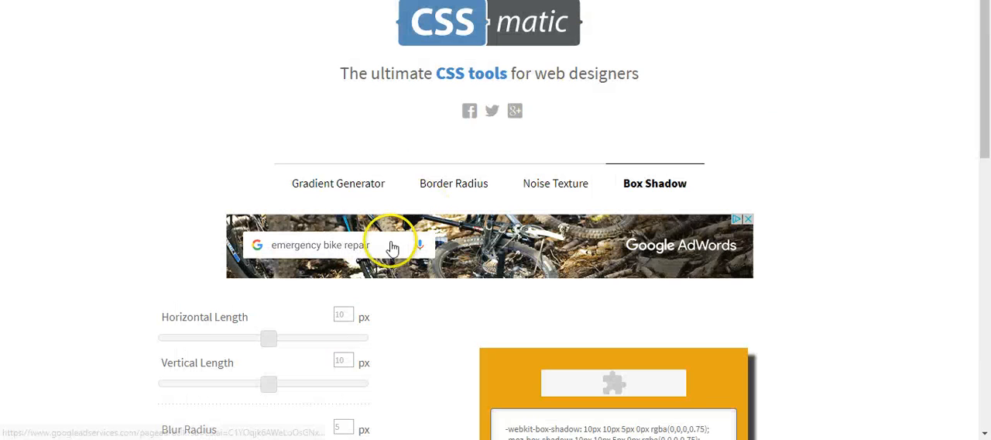
Step: Try shadow offsets from 38px to -11px, then settle on 39px vertical, 113px blur, -52px spread
{"action": "scroll", "scroll_direction": "down", "scroll_amount": 3}
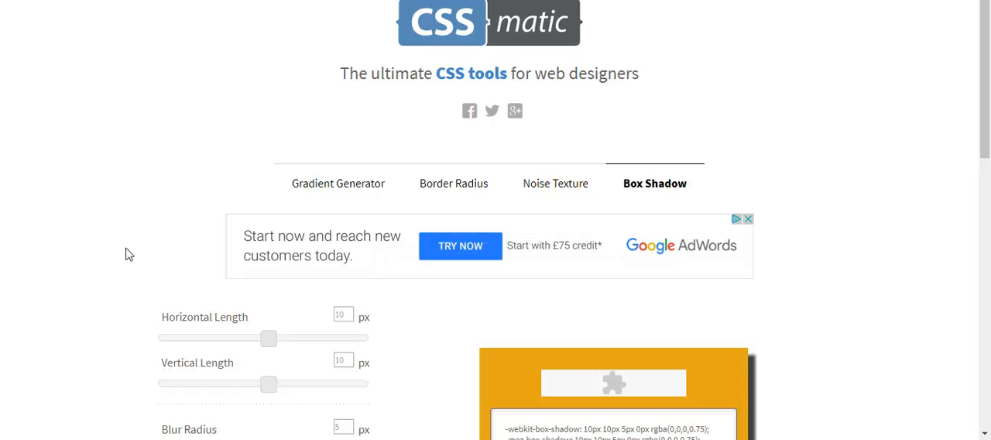
{"action": "scroll", "scroll_direction": "down", "scroll_amount": 3}
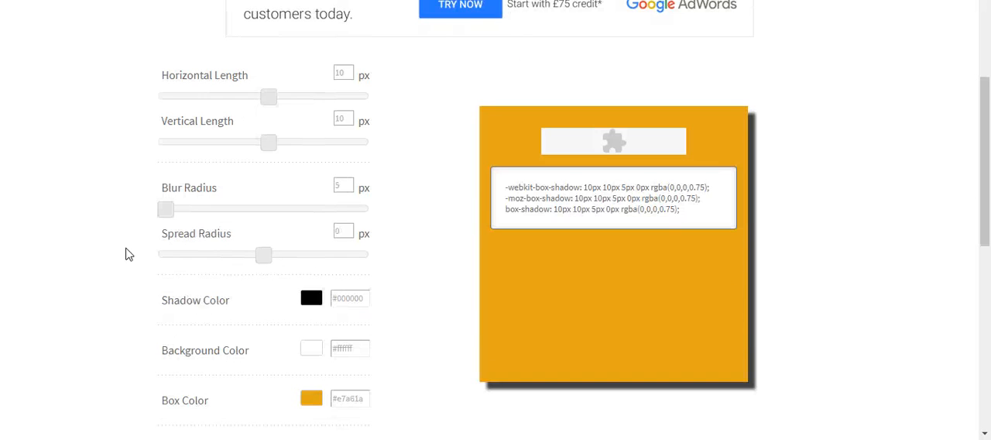
{"action": "left_click_drag", "start_coordinate": [268, 96], "coordinate": [286, 95]}
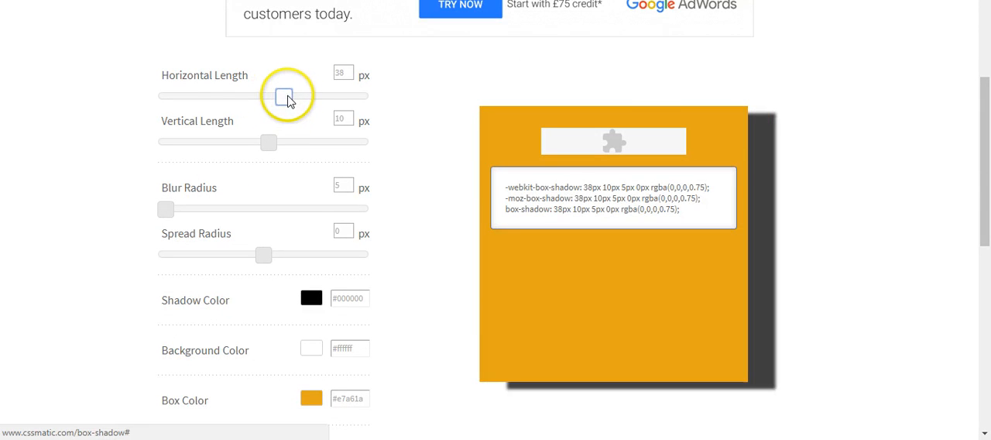
{"action": "left_click_drag", "start_coordinate": [286, 95], "coordinate": [258, 95]}
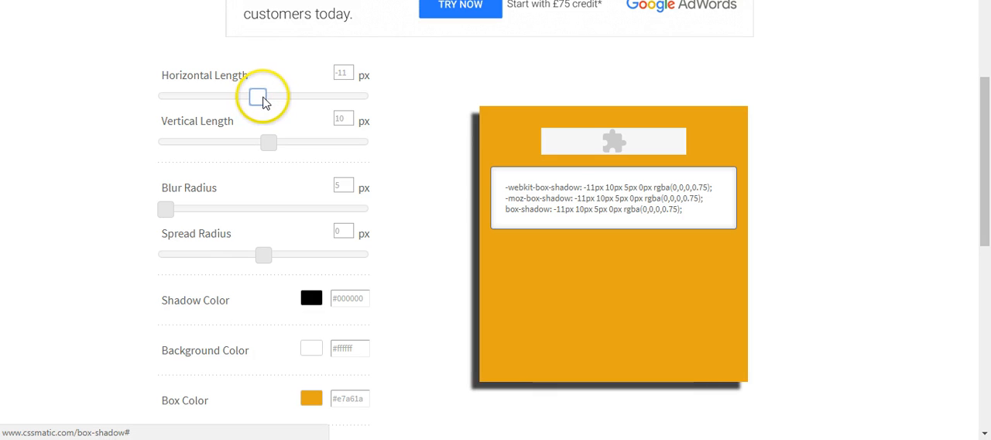
{"action": "left_click_drag", "start_coordinate": [268, 142], "coordinate": [248, 142]}
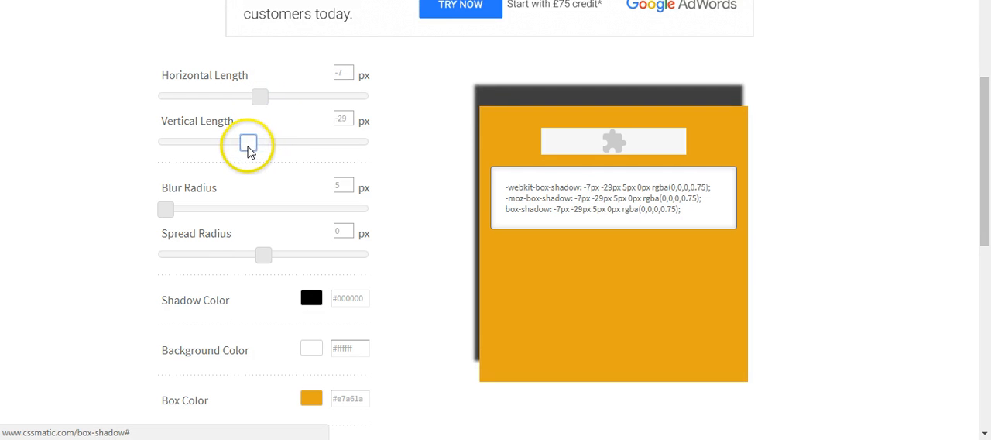
{"action": "left_click_drag", "start_coordinate": [248, 141], "coordinate": [284, 141]}
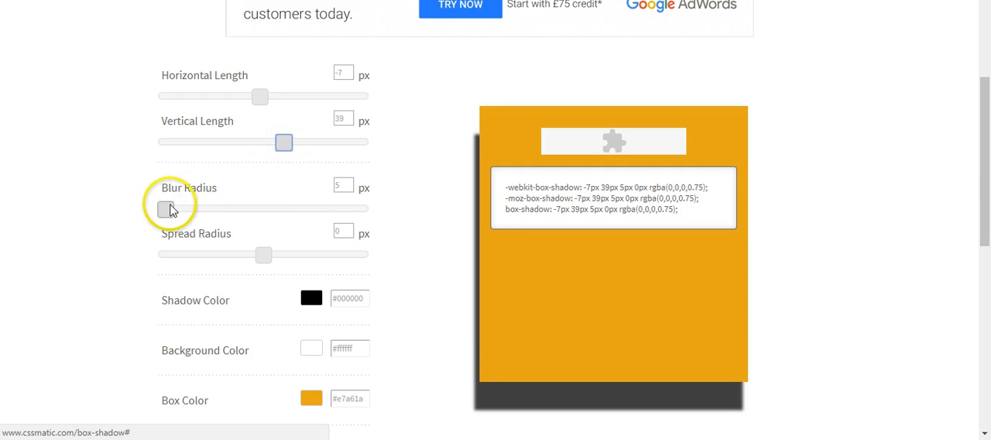
{"action": "left_click_drag", "start_coordinate": [167, 209], "coordinate": [237, 209]}
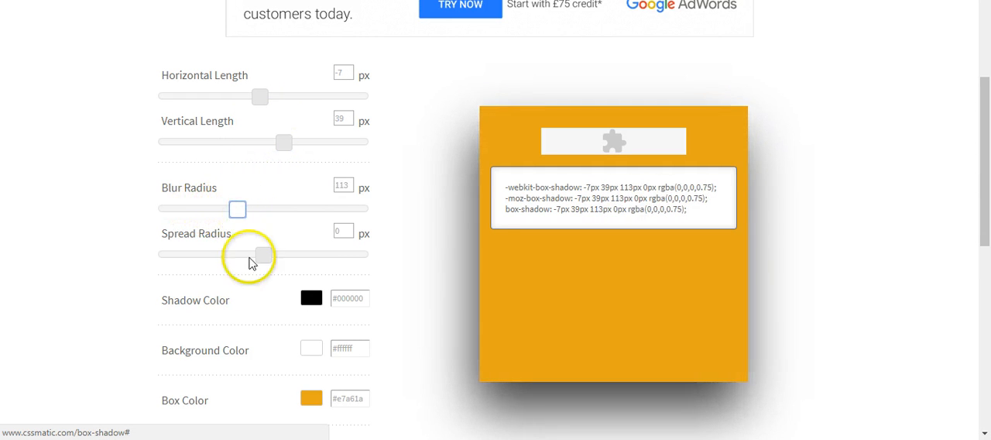
{"action": "left_click_drag", "start_coordinate": [259, 254], "coordinate": [238, 254]}
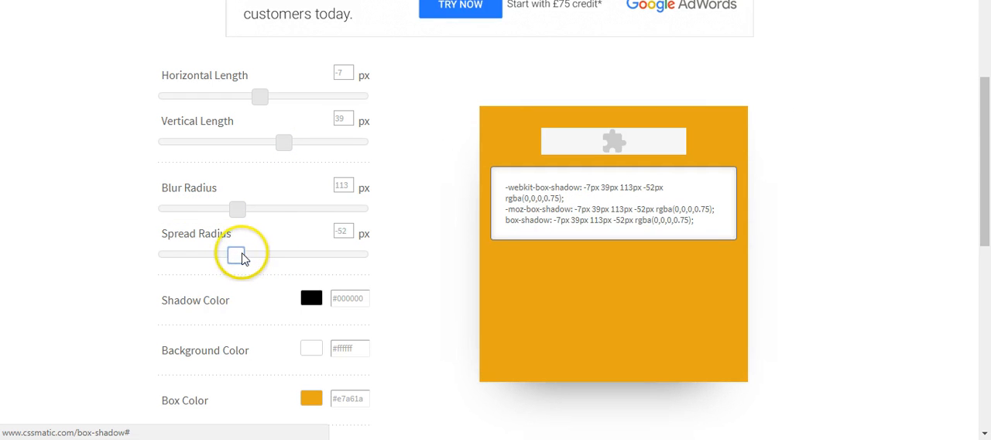
{"action": "left_click_drag", "start_coordinate": [236, 254], "coordinate": [243, 254]}
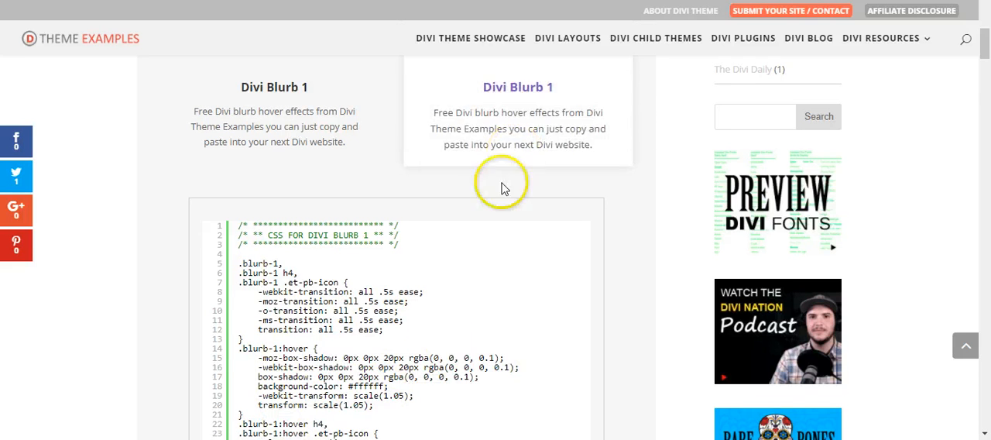
{"action": "mouse_move", "coordinate": [291, 398]}
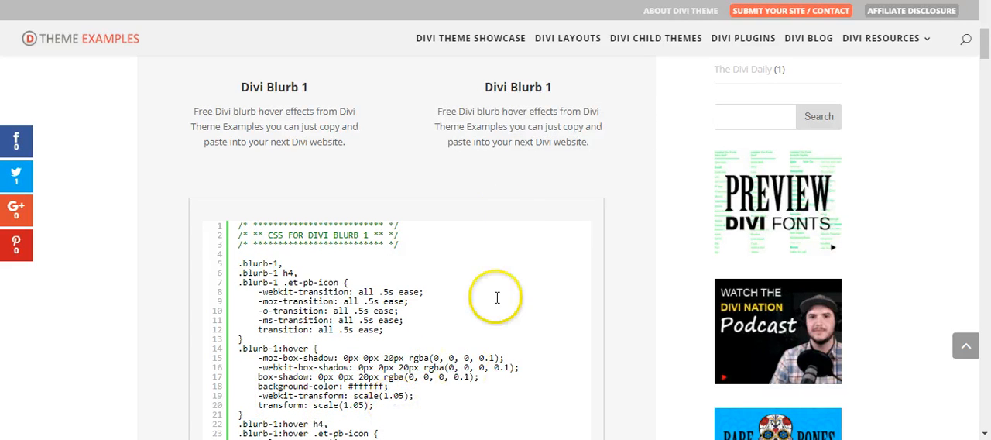
Step: Scroll through the Blurb 1 CSS down to the Blurb 2 hover demo and Blurb 3 example
{"action": "scroll", "scroll_direction": "down", "scroll_amount": 3}
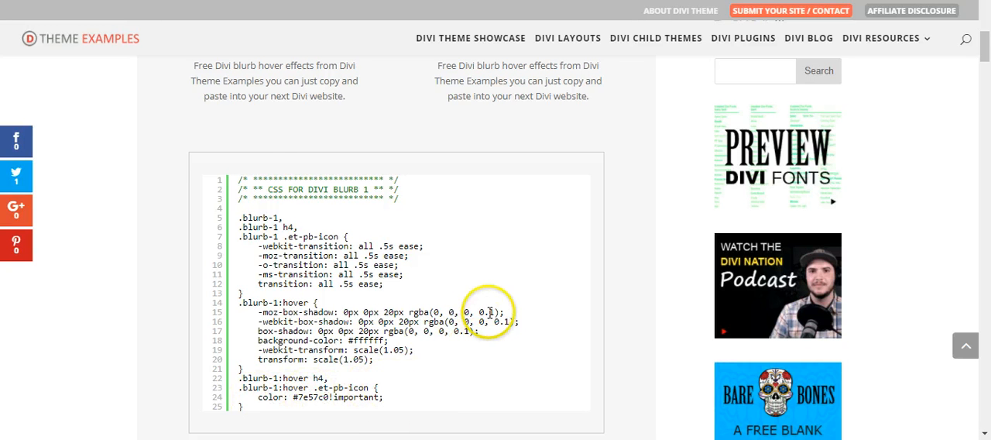
{"action": "scroll", "scroll_direction": "down", "scroll_amount": 3}
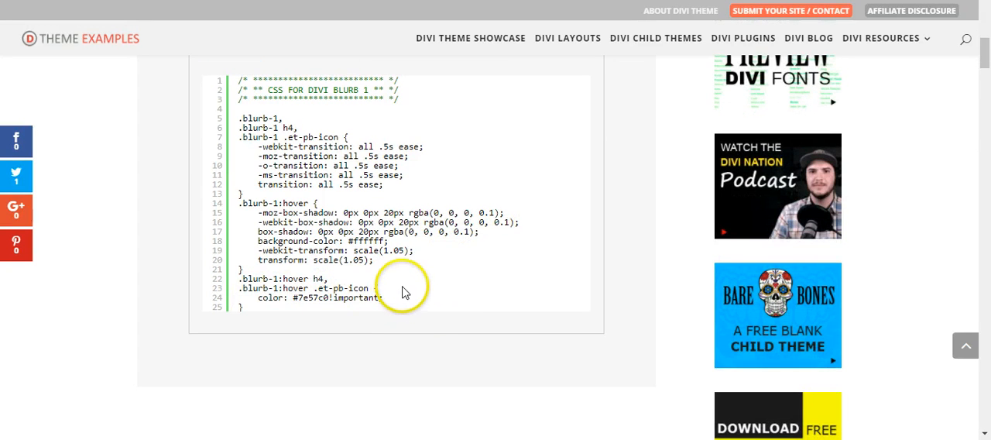
{"action": "mouse_move", "coordinate": [399, 250]}
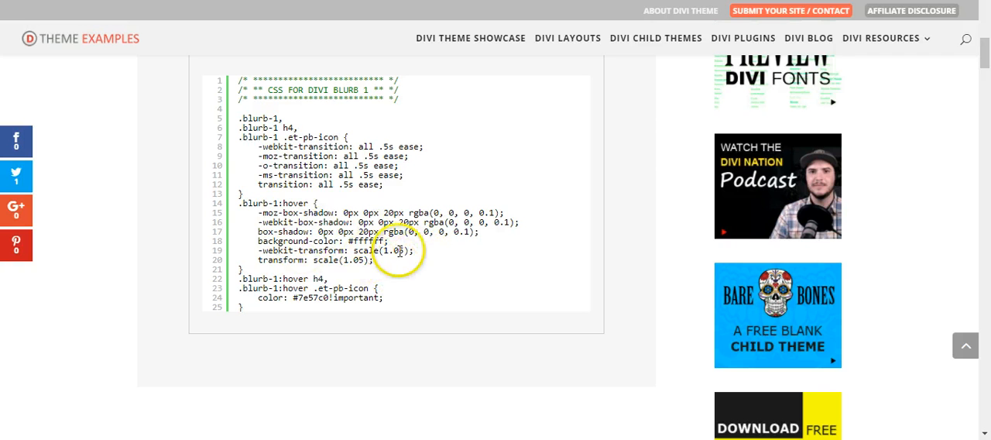
{"action": "scroll", "scroll_direction": "down", "scroll_amount": 3}
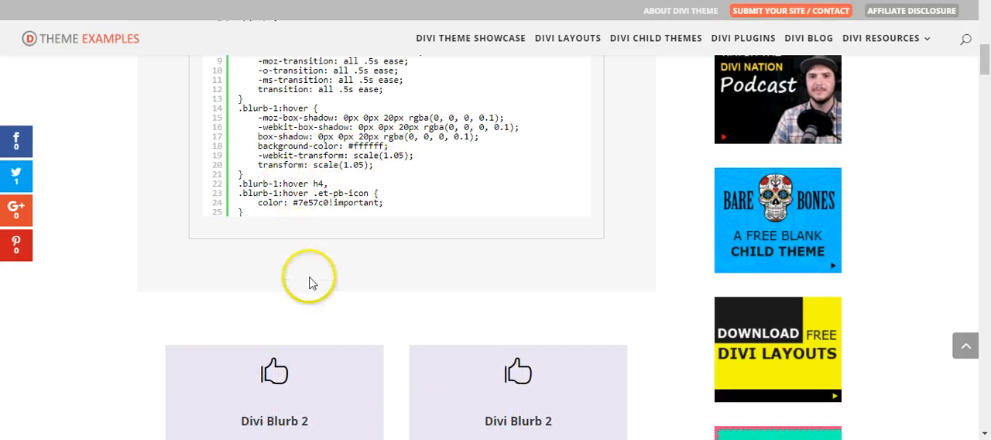
{"action": "scroll", "scroll_direction": "down", "scroll_amount": 3}
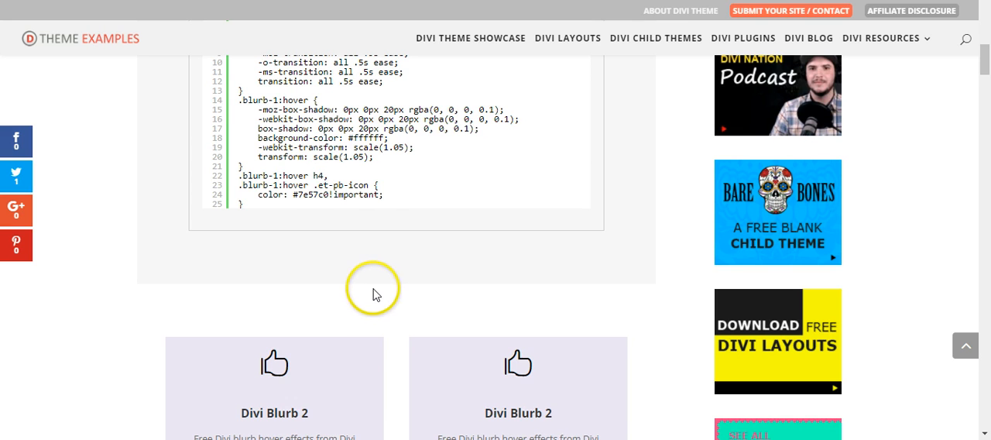
{"action": "scroll", "scroll_direction": "down", "scroll_amount": 3}
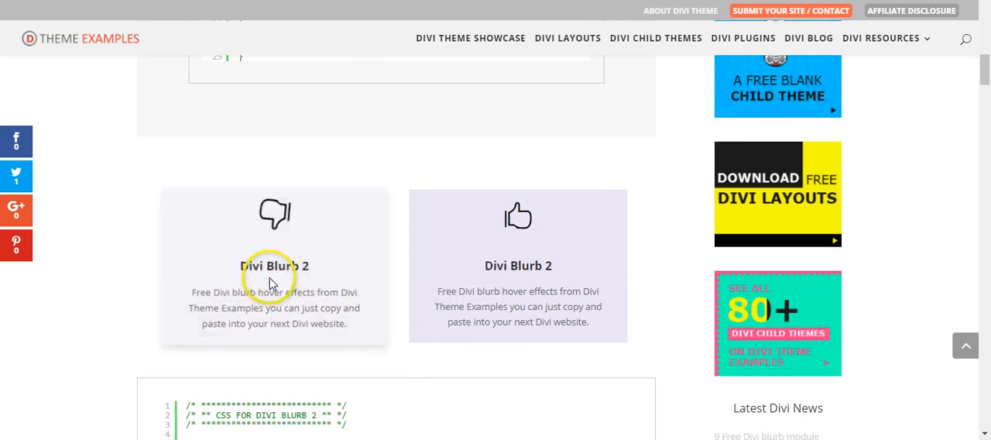
{"action": "scroll", "scroll_direction": "down", "scroll_amount": 3}
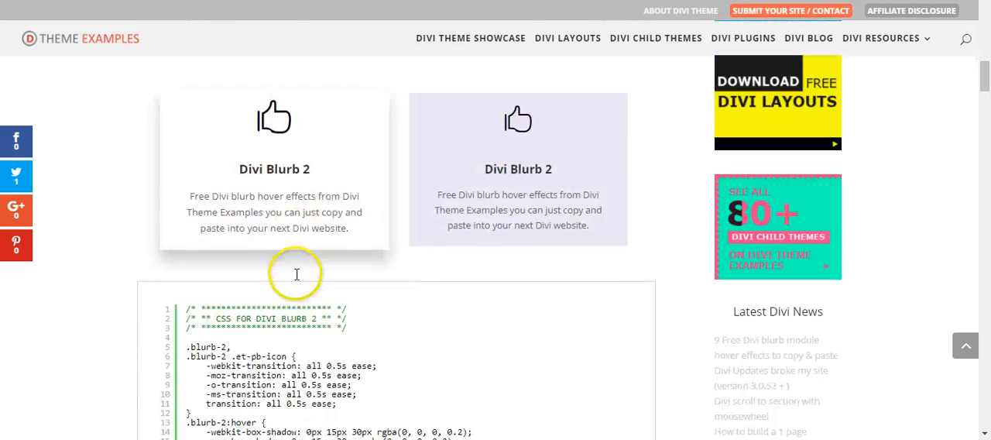
{"action": "scroll", "scroll_direction": "down", "scroll_amount": 3}
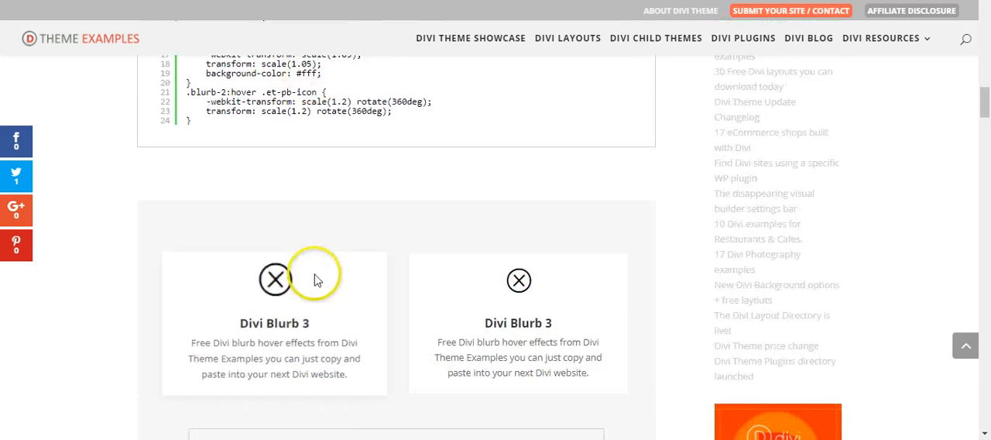
{"action": "mouse_move", "coordinate": [517, 279]}
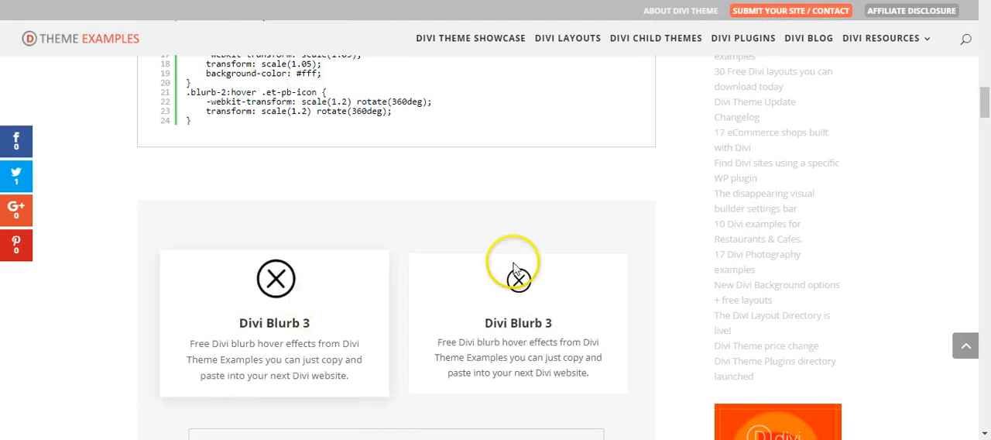